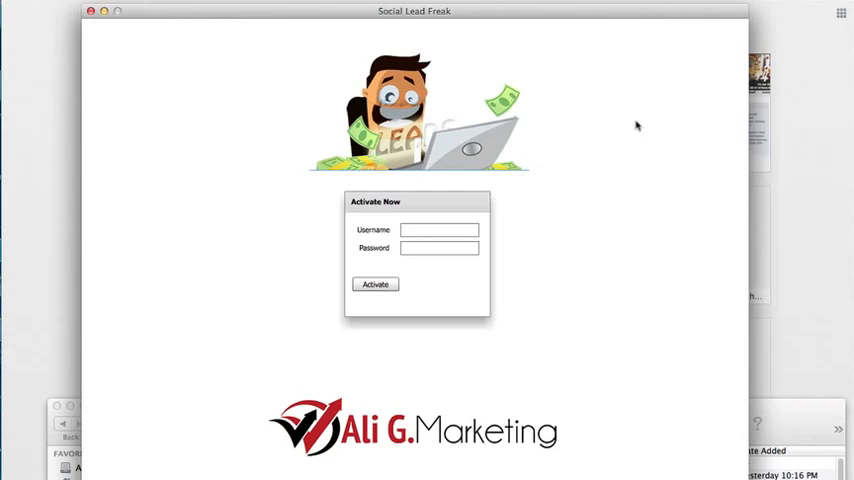
Activate the app with username 'mlim' and password, allowing keychain access when prompted
click(440, 230)
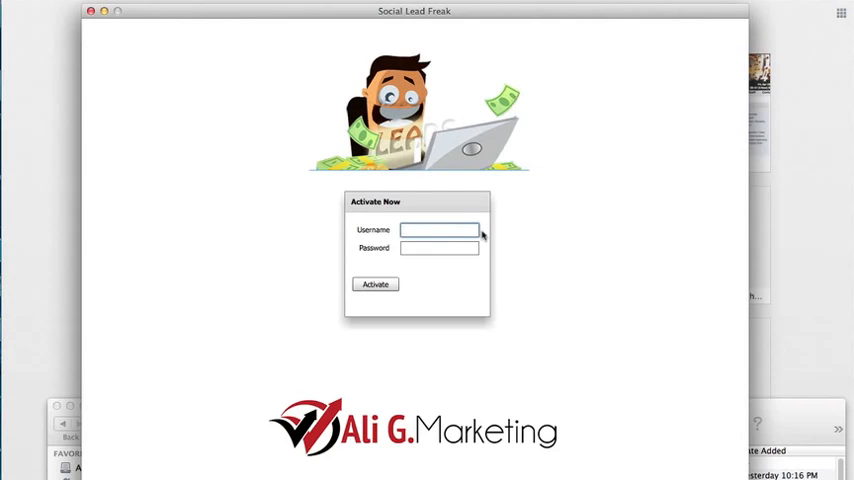
text(mlim)
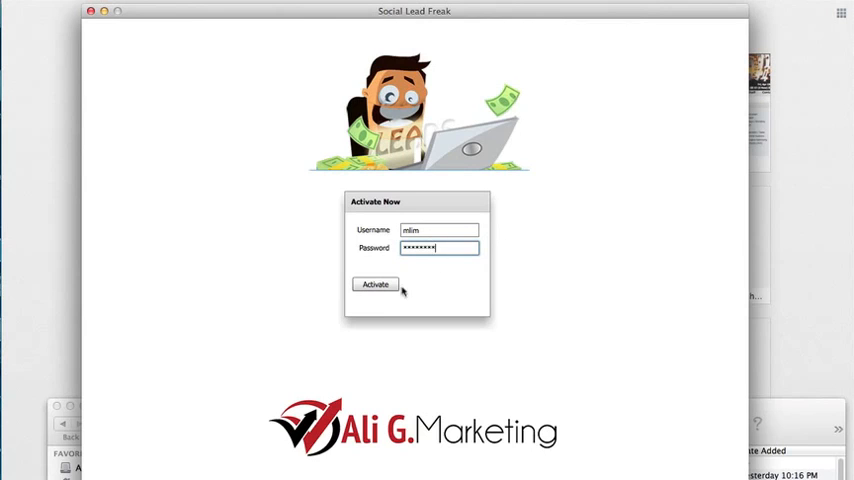
click(376, 284)
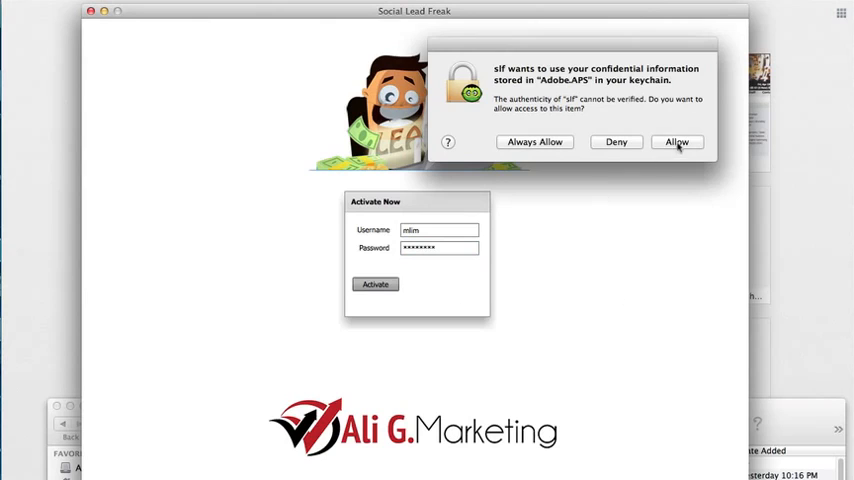
click(676, 140)
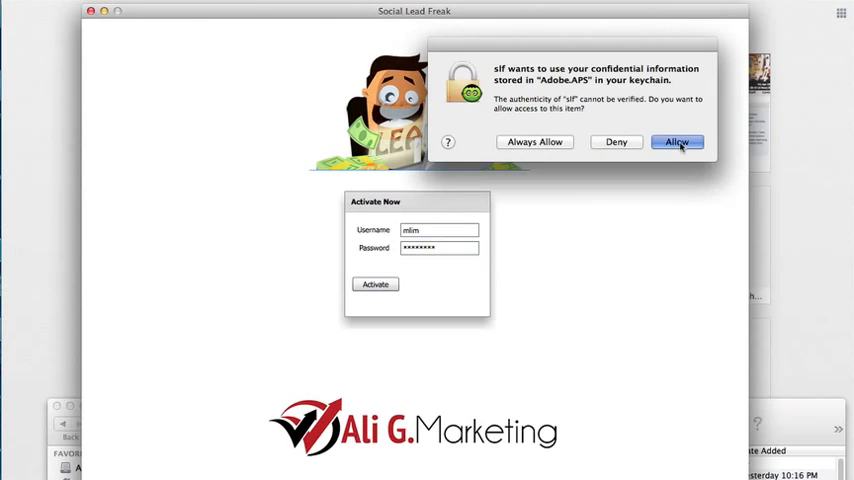
click(676, 142)
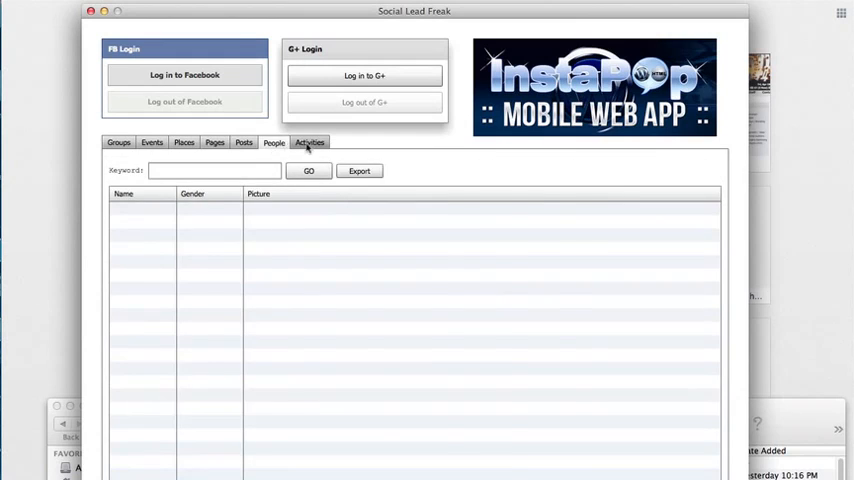
Switch to the Groups search section
click(118, 142)
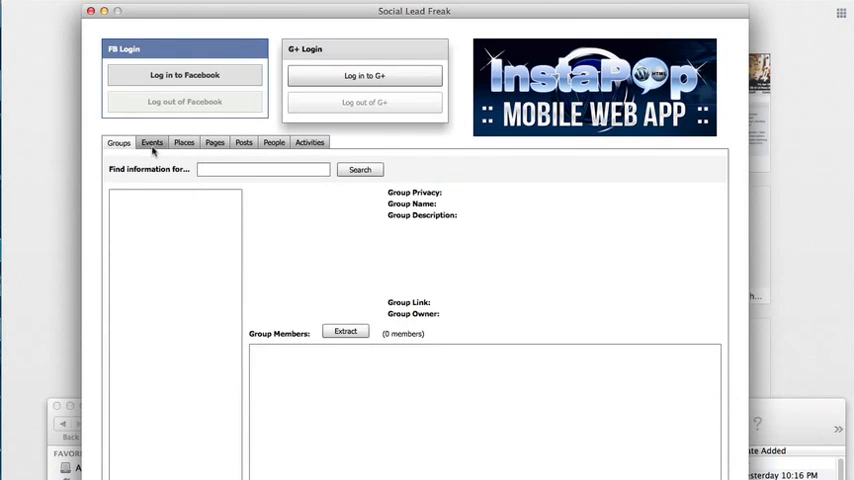
mouse_move(152, 150)
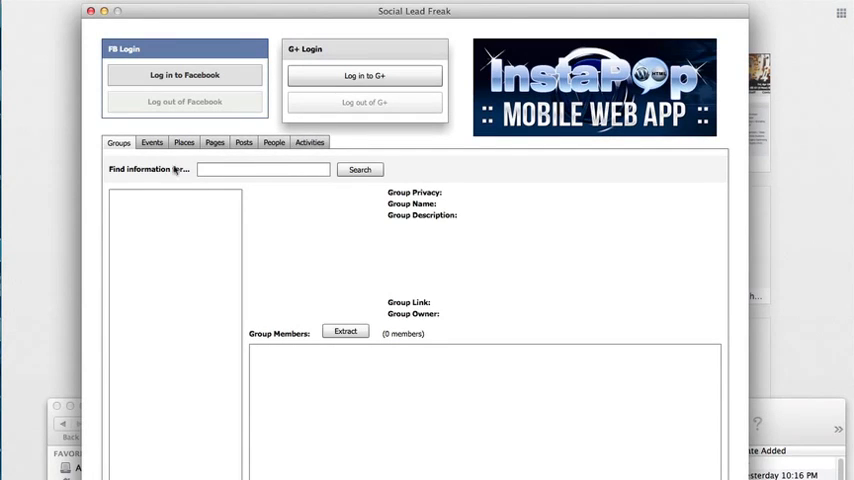
mouse_move(278, 288)
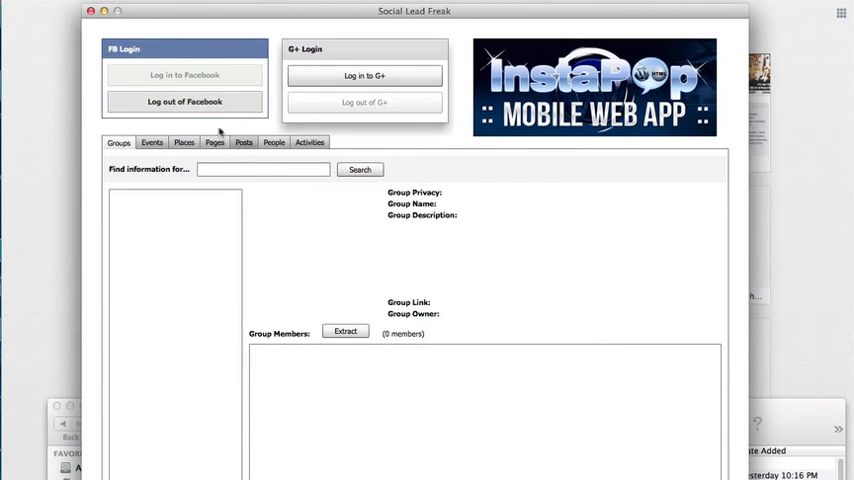
mouse_move(212, 166)
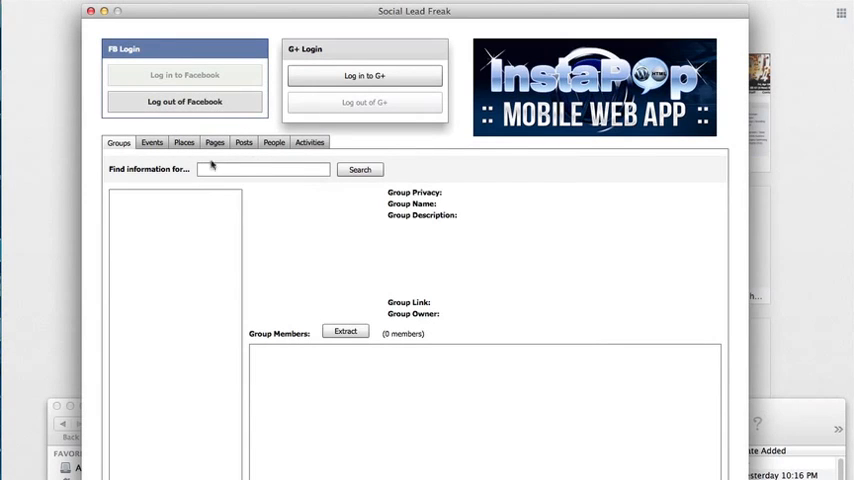
Search groups for 'warrior forum' and extract the Warrior Forum group's members
text(warrior)
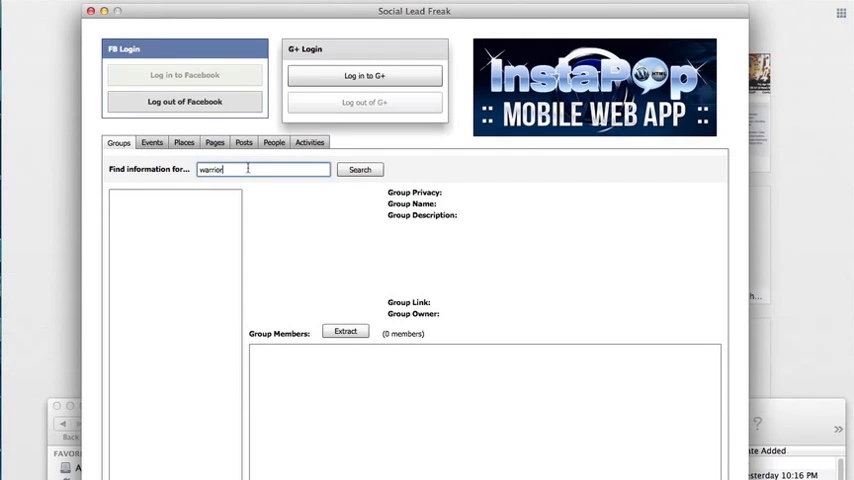
text(forum)
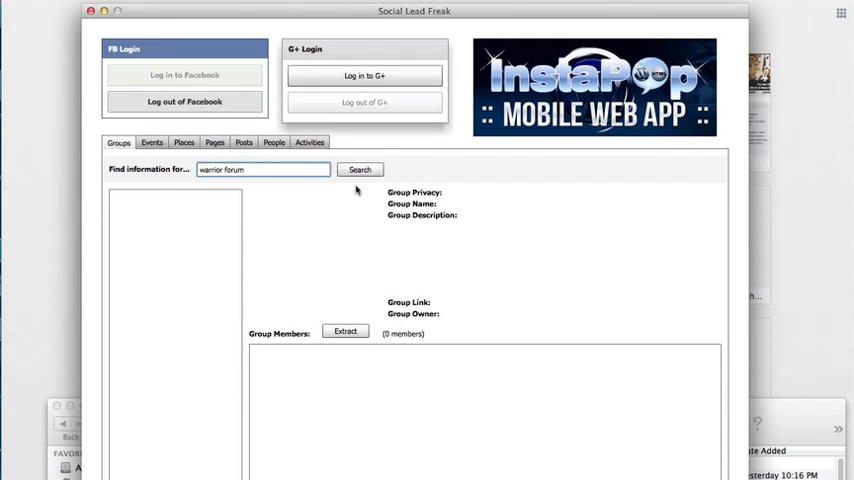
click(360, 168)
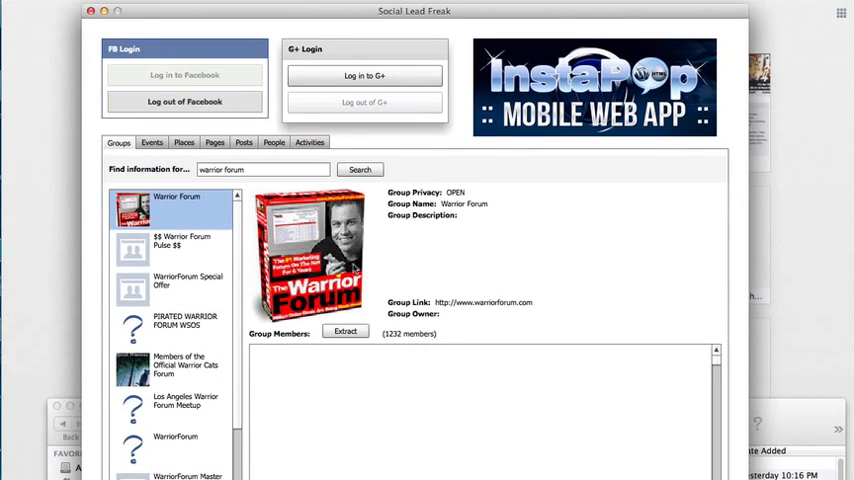
click(344, 332)
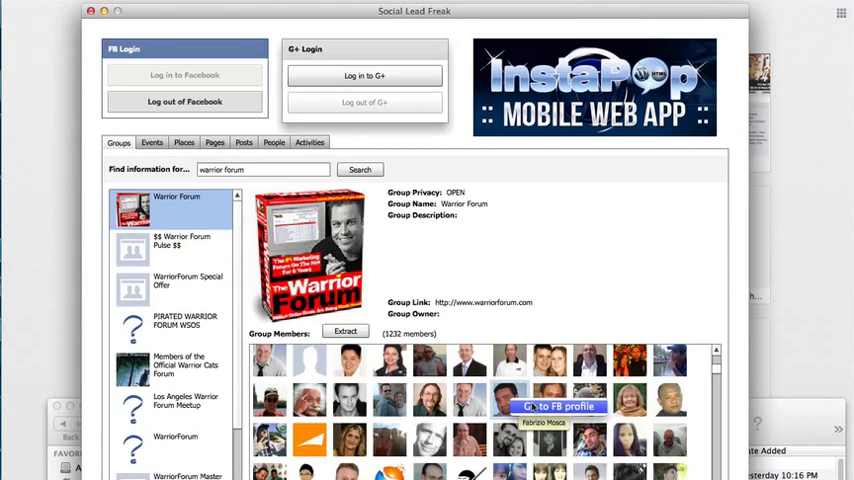
click(558, 406)
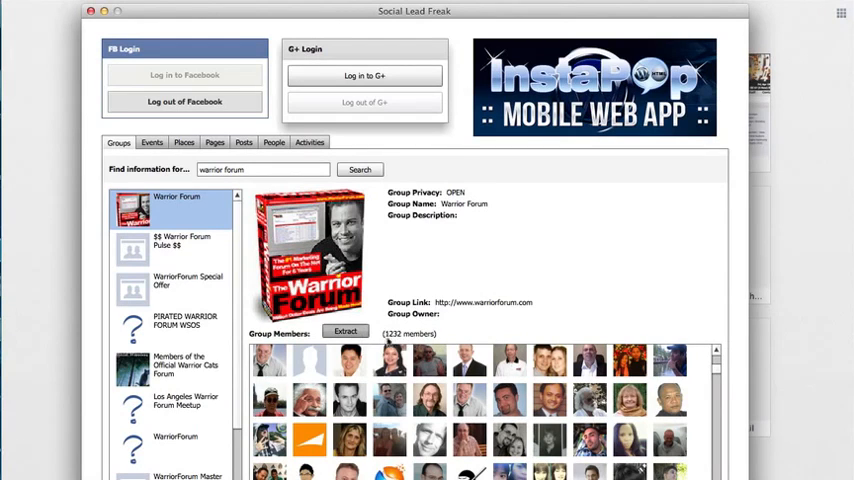
Export the extracted Warrior Forum members to members.csv
click(344, 332)
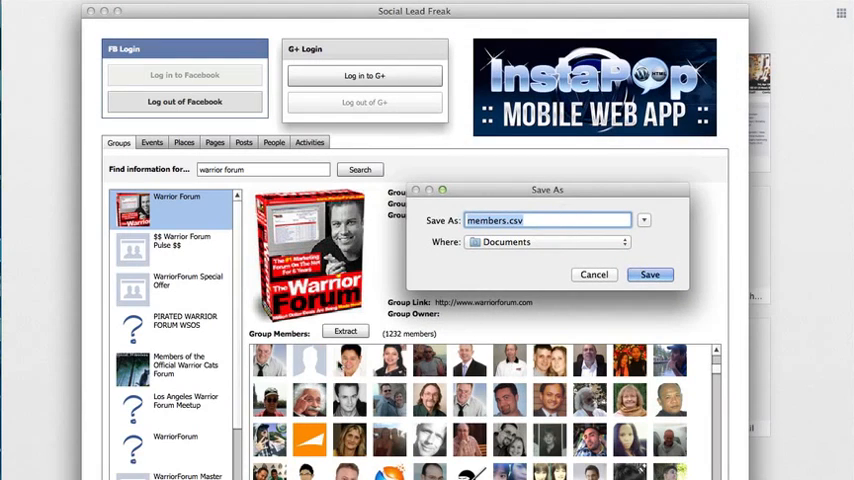
mouse_move(610, 380)
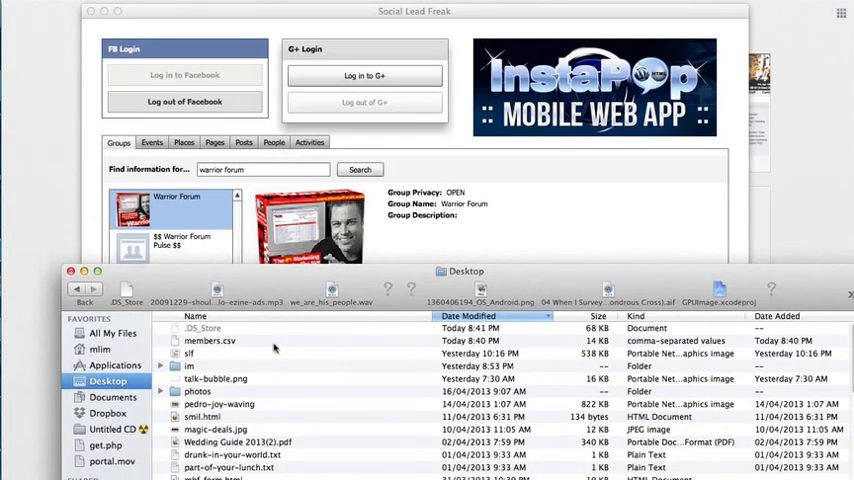
Preview the exported members.csv file listing member IDs in Finder
click(210, 340)
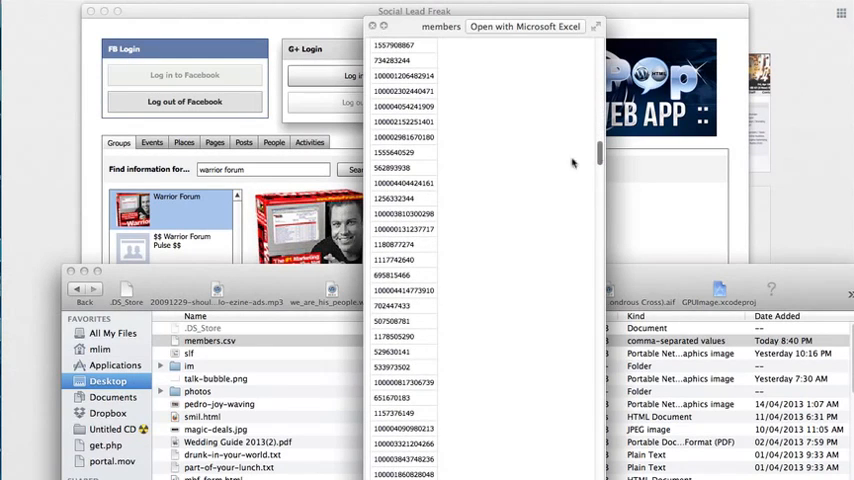
mouse_move(470, 308)
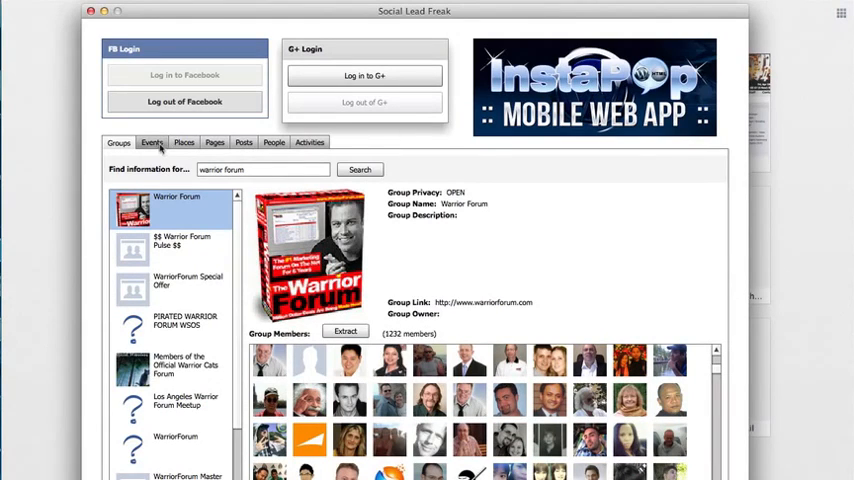
Search events for 'internet marketing' and view the Gran Canaria Business Week event details
click(152, 142)
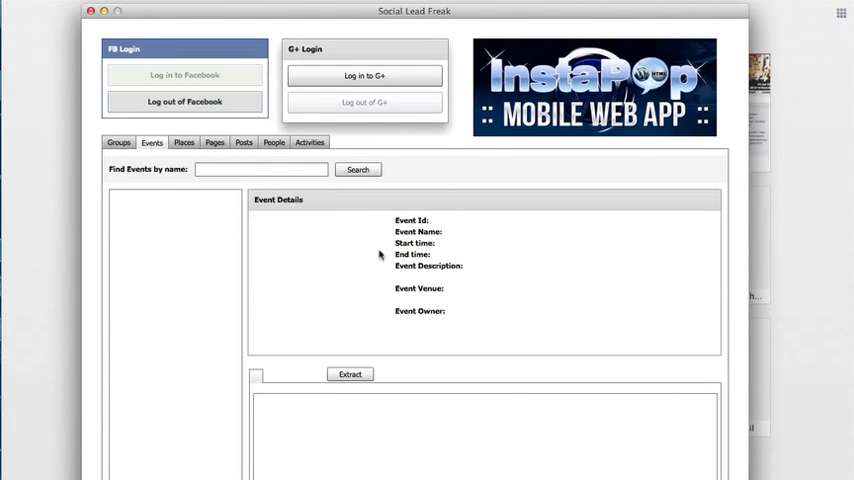
click(260, 168)
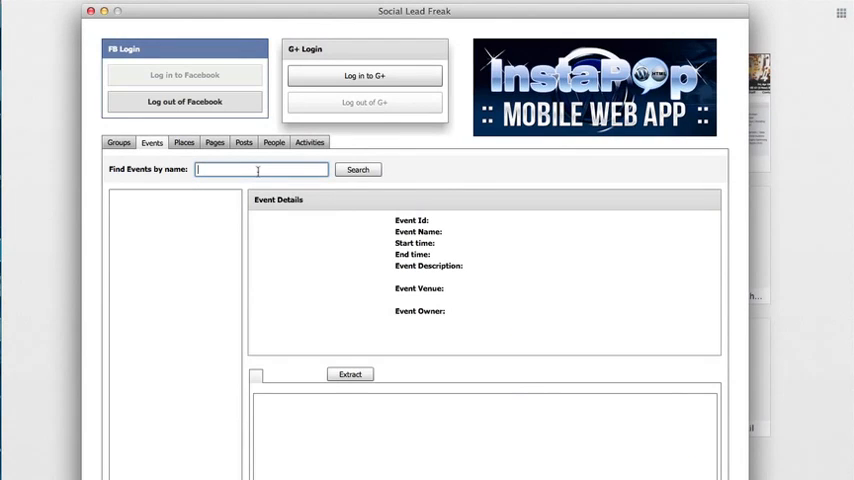
text(internet marketing)
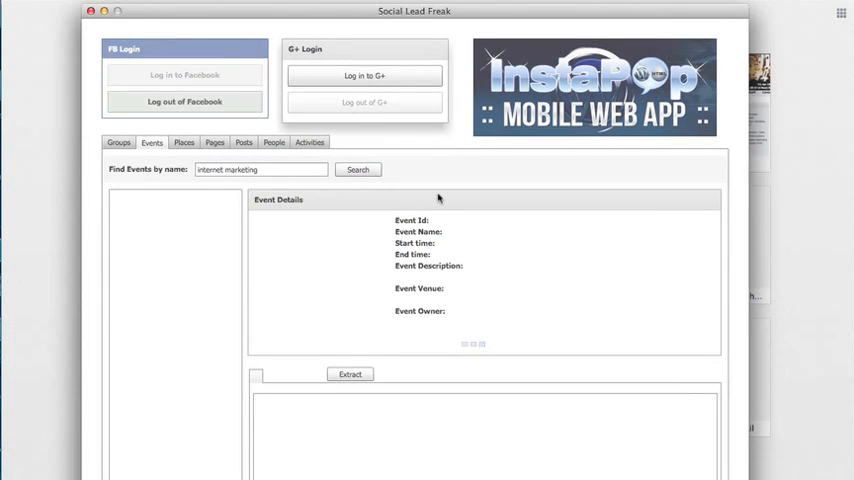
click(356, 168)
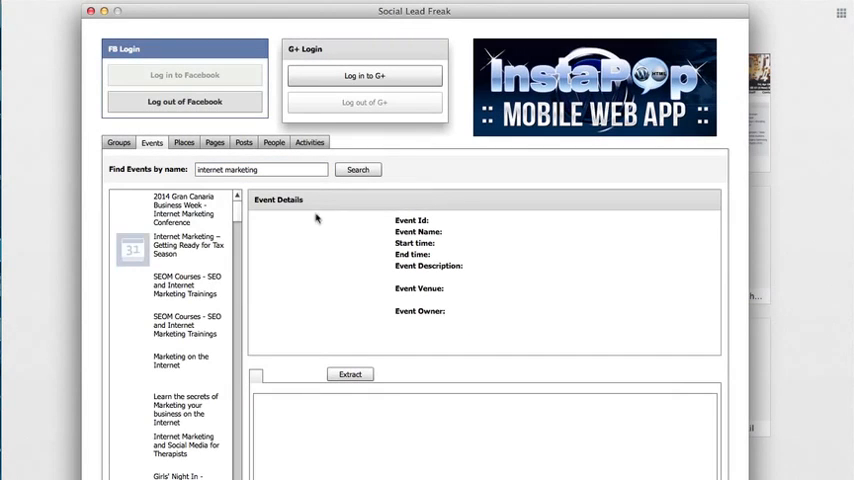
click(184, 208)
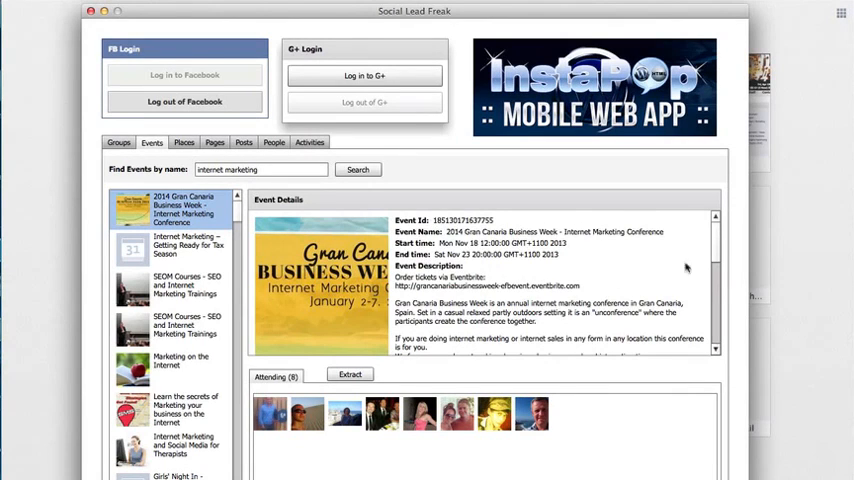
scroll(down, 3)
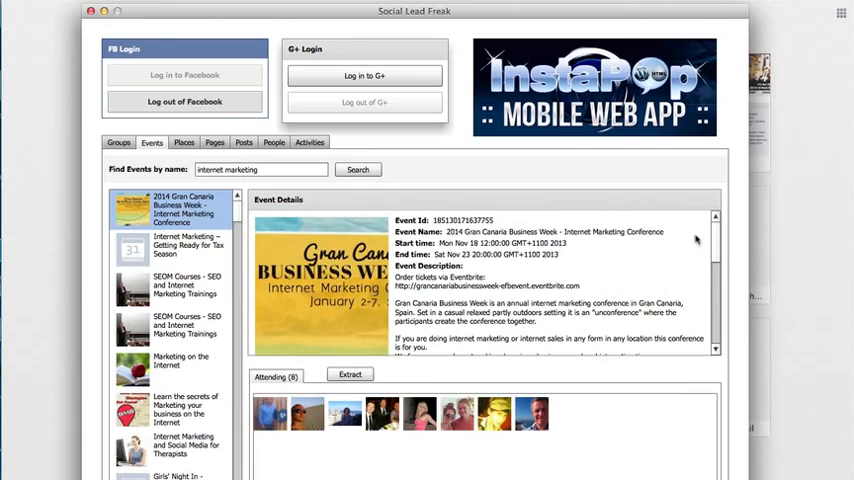
mouse_move(556, 288)
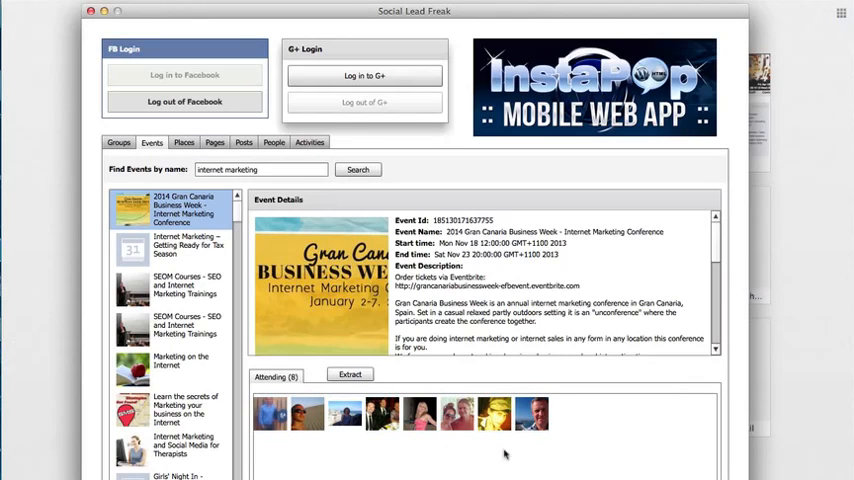
Extract the Gran Canaria Business Week event's attendees
click(350, 374)
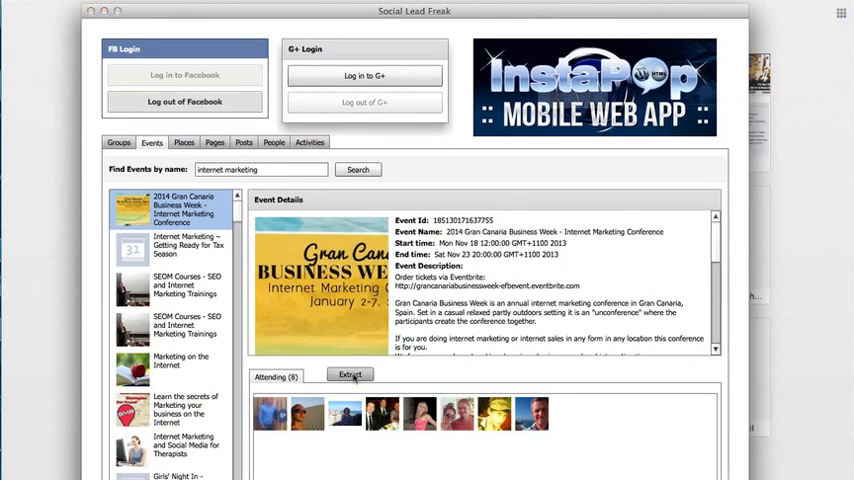
click(350, 374)
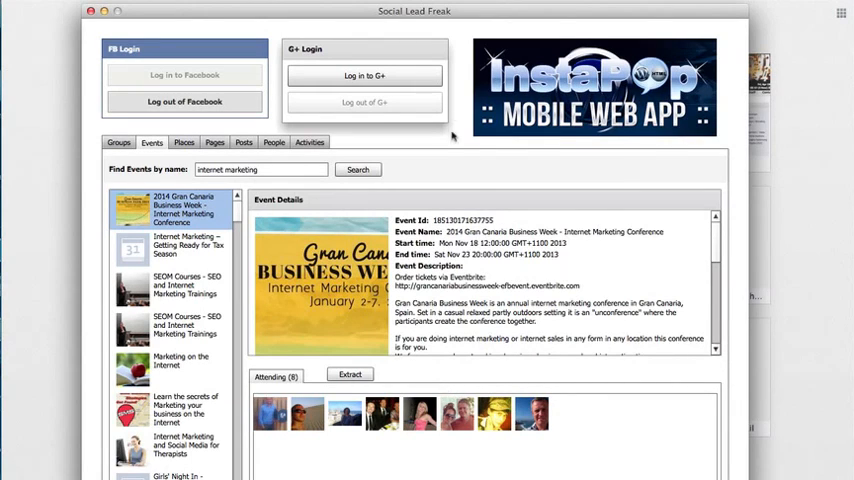
mouse_move(458, 250)
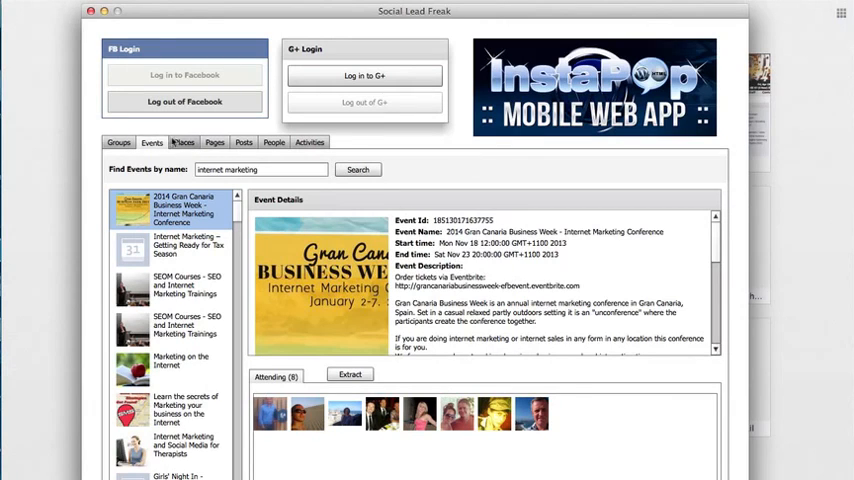
Search places for 'texas' and start exporting the Texas place results
click(118, 142)
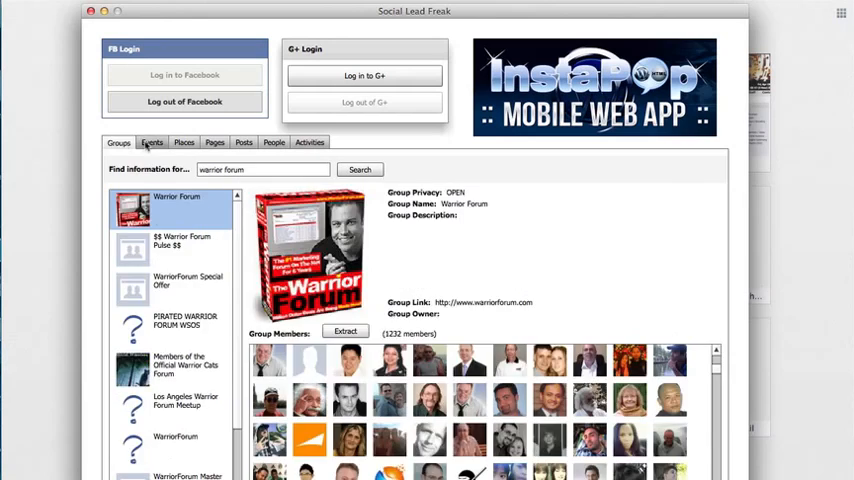
click(184, 142)
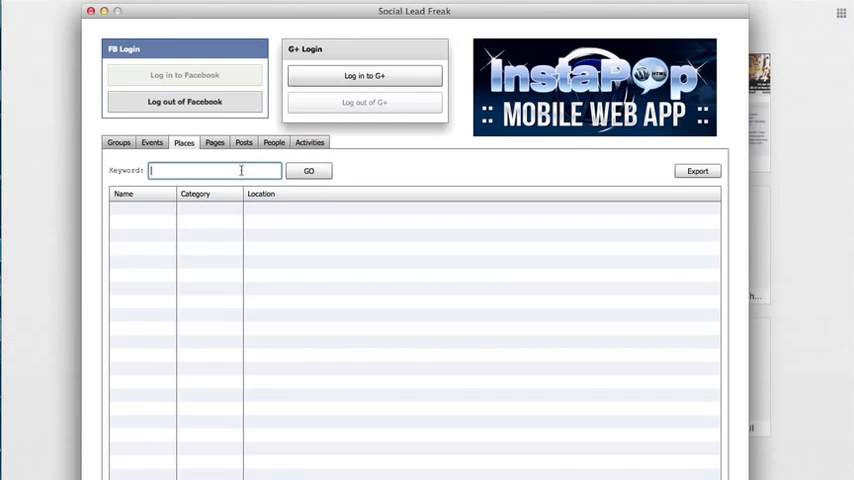
text(i)
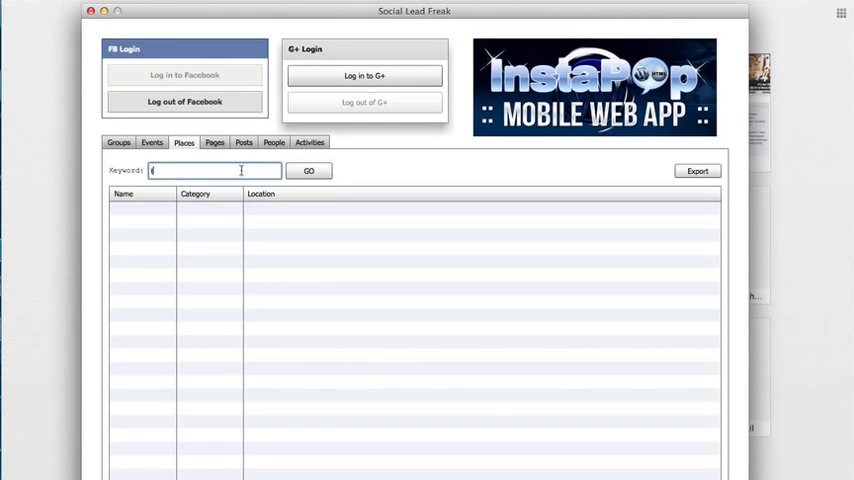
text(texas)
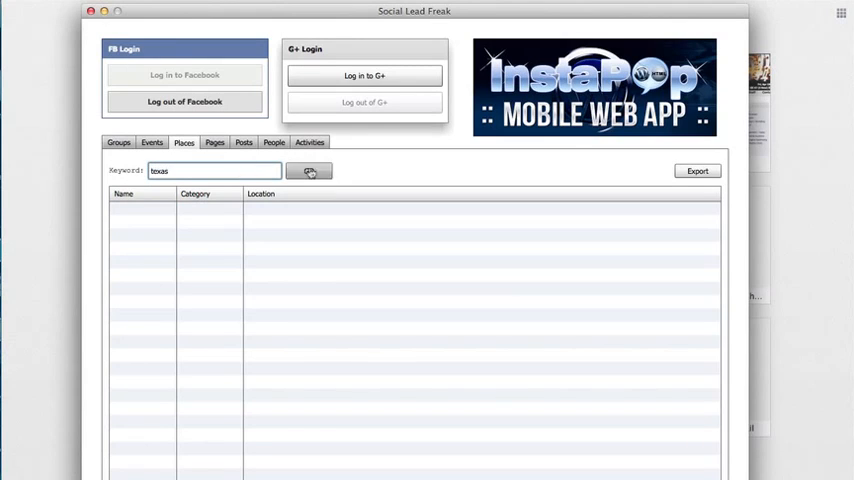
click(308, 170)
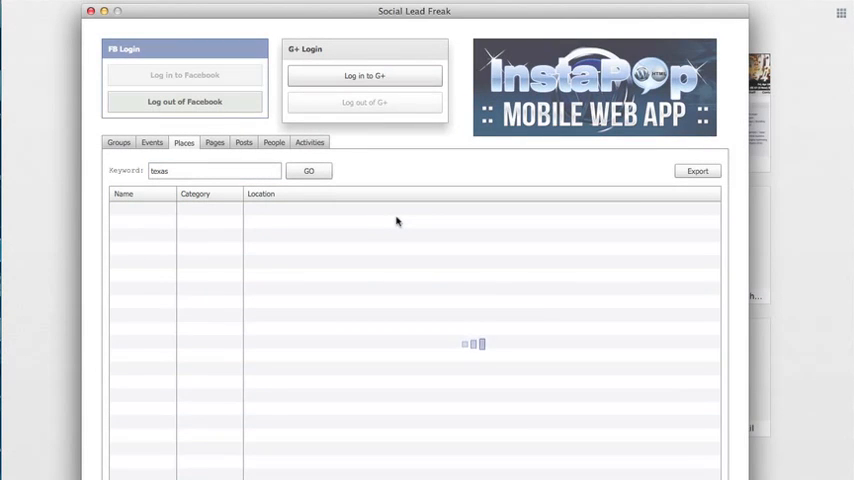
click(308, 170)
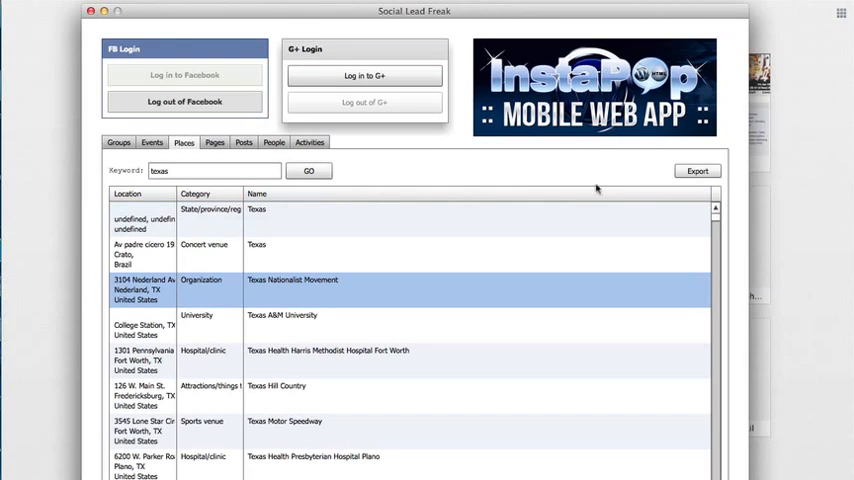
click(696, 170)
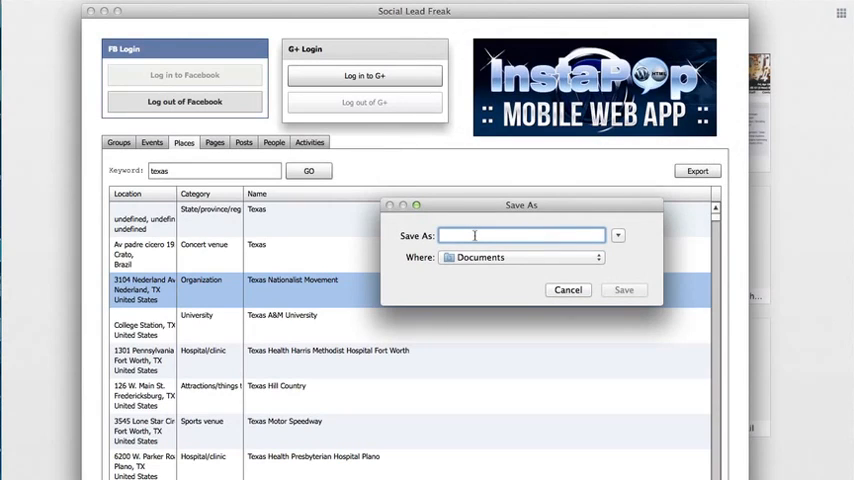
Save the Texas place results as places.csv on the Desktop
text(p)
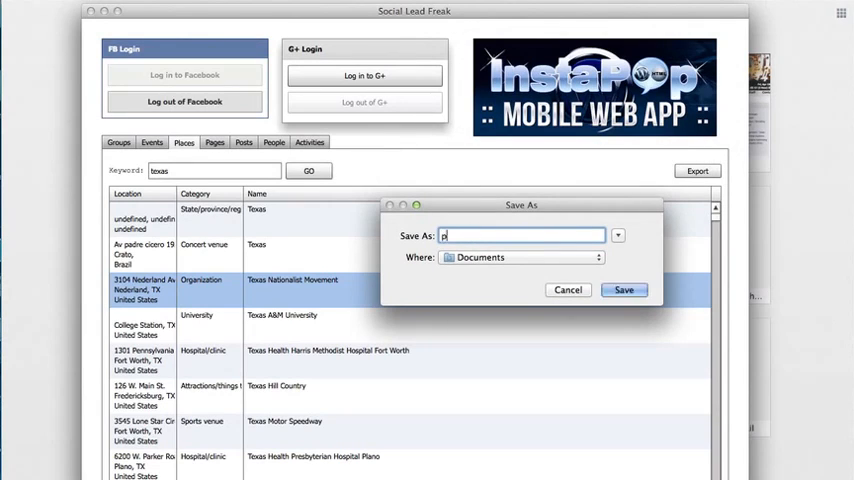
text(laces.csv)
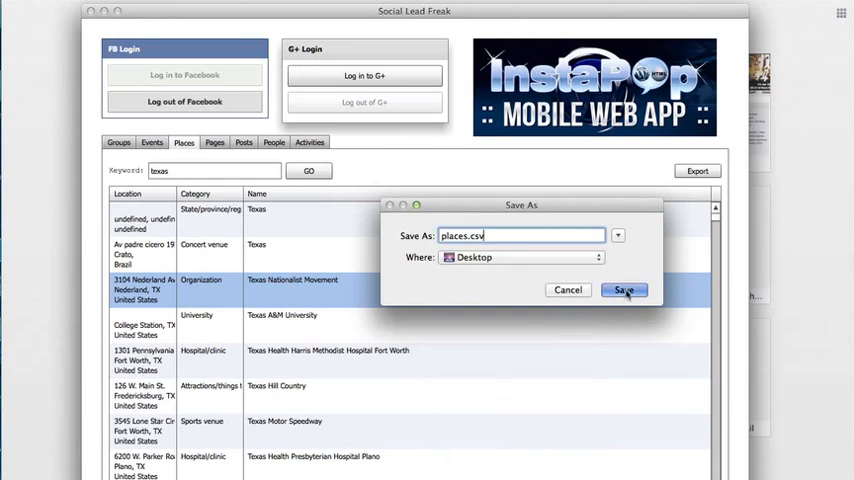
click(624, 290)
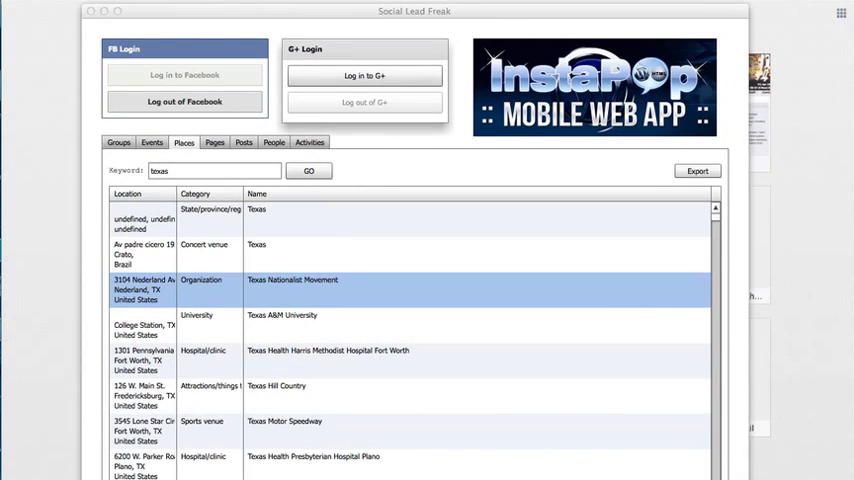
click(696, 170)
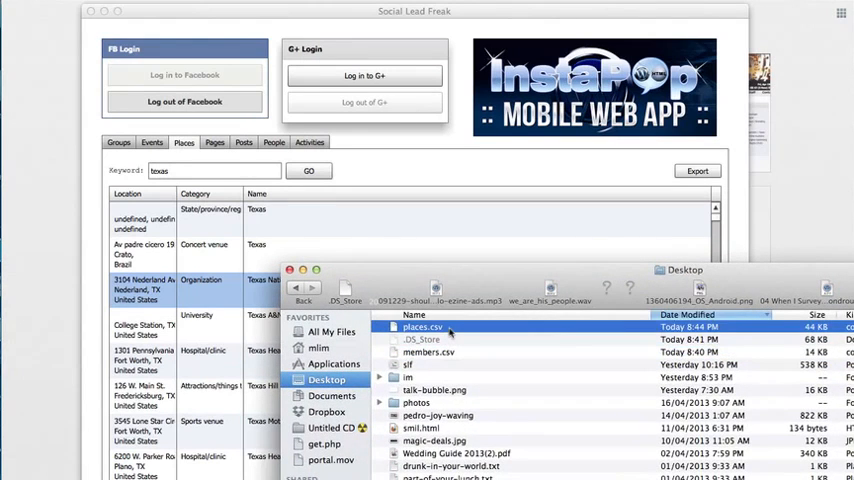
double_click(422, 328)
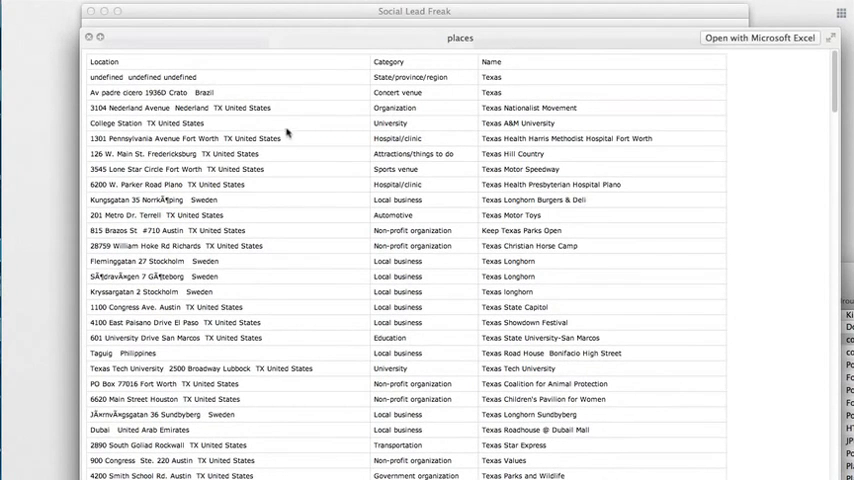
mouse_move(536, 258)
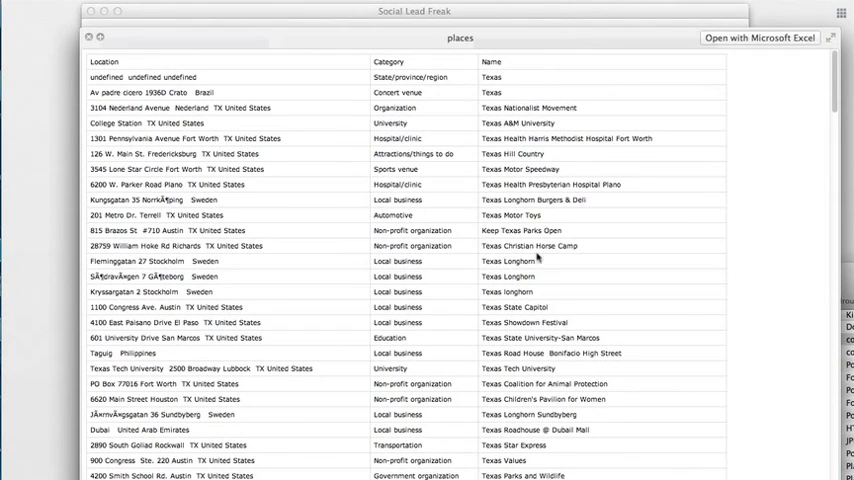
scroll(down, 3)
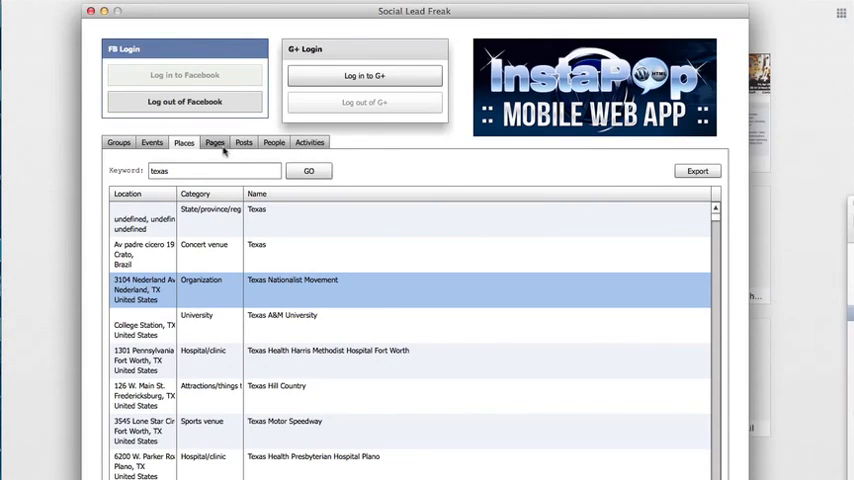
Search pages for 'internet marketing' to list pages with pictures and like counts
click(214, 142)
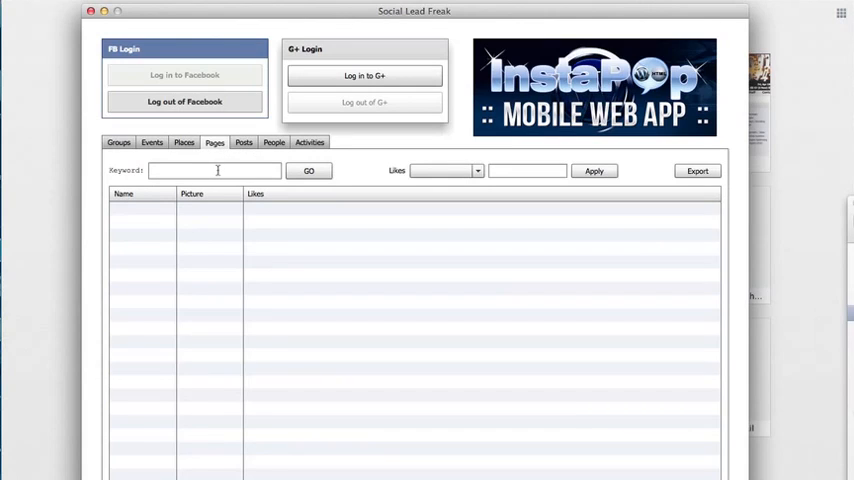
click(216, 170)
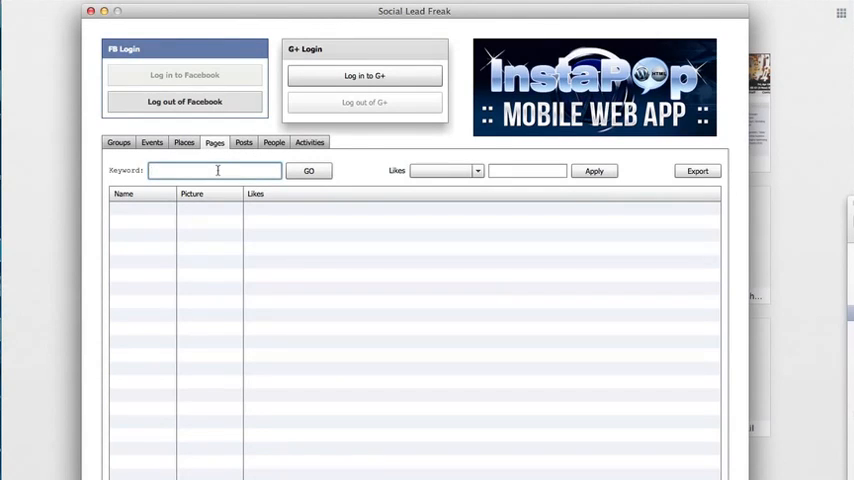
text(internet marketing)
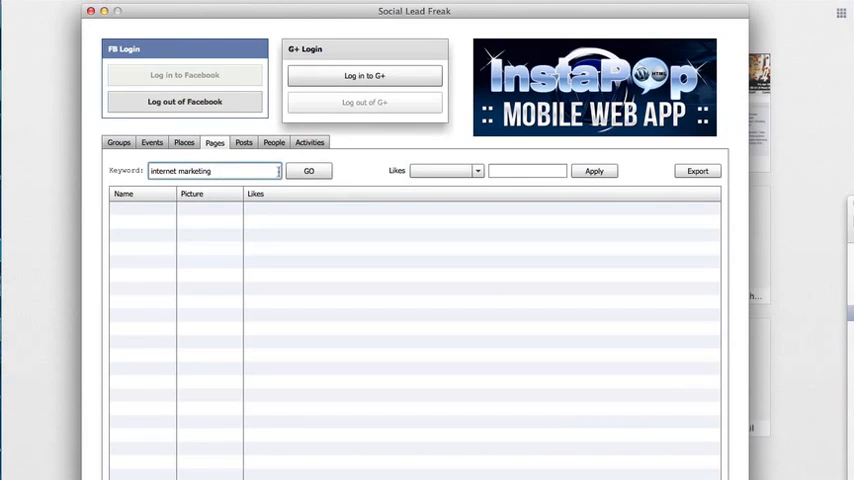
click(308, 170)
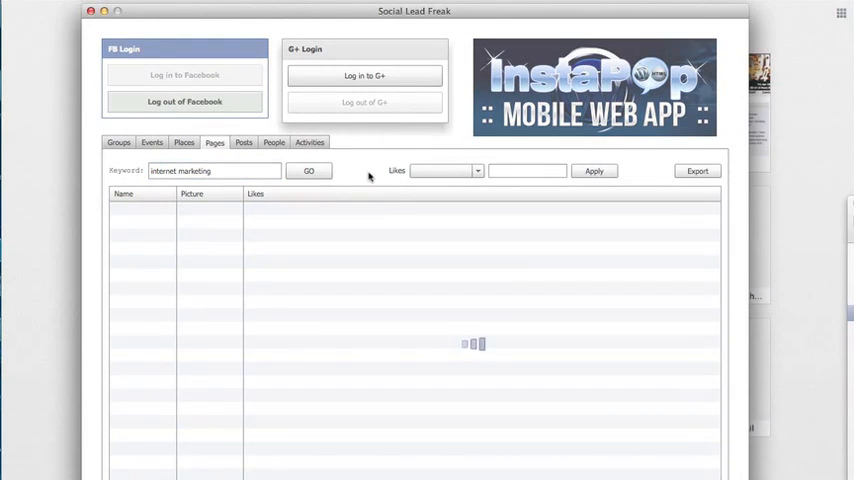
click(308, 170)
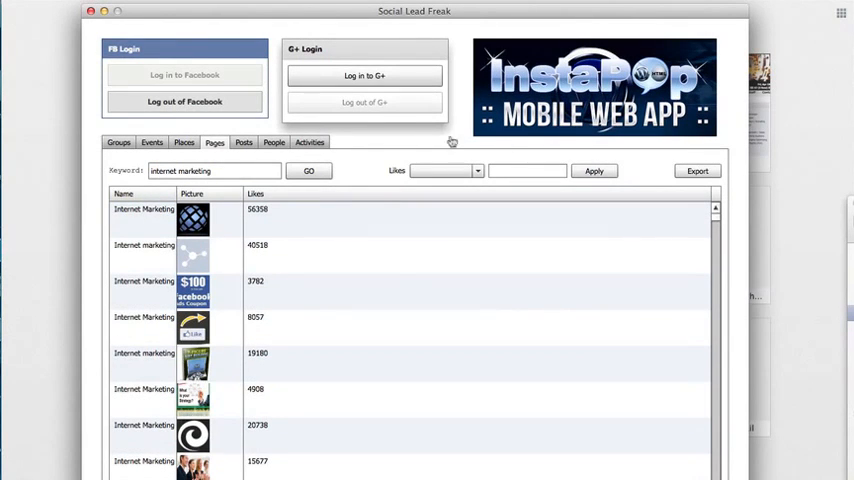
Filter the page results to likes greater than 20000
click(158, 220)
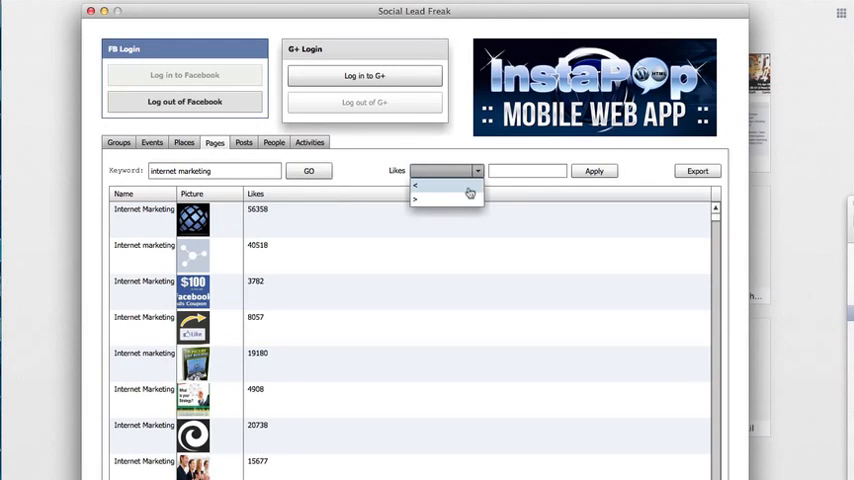
click(416, 200)
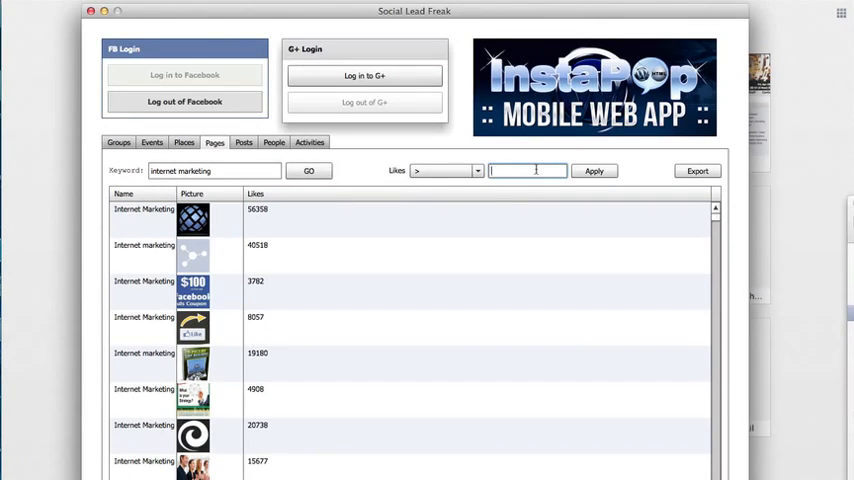
text(20000)
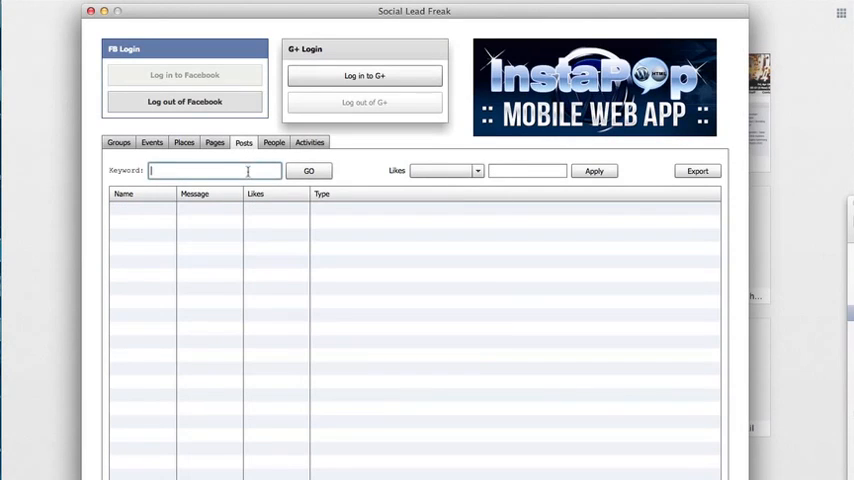
Search posts for 'internet marketing', then switch to the People search
text(inet)
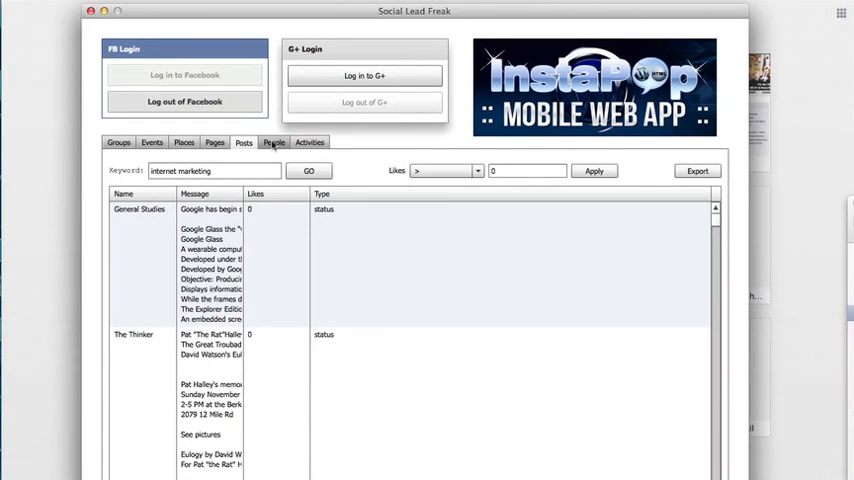
click(272, 142)
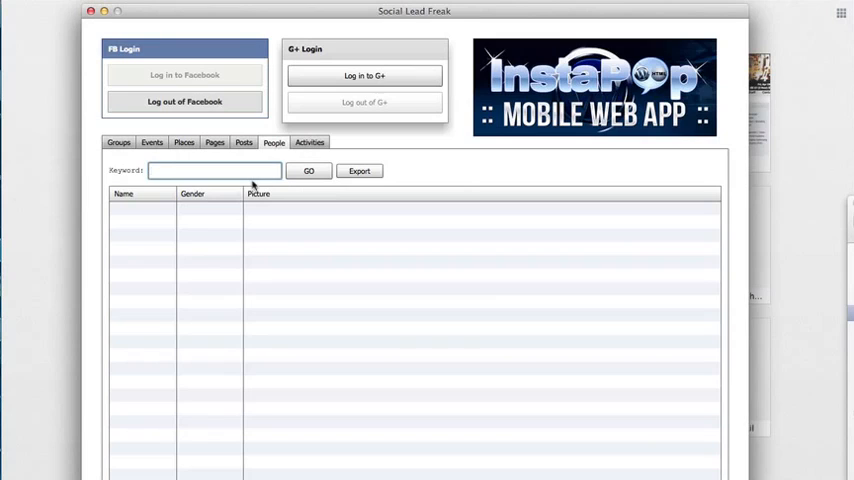
Search People for 'frank kern' and review the name matches with gender and pictures
text(frank kern)
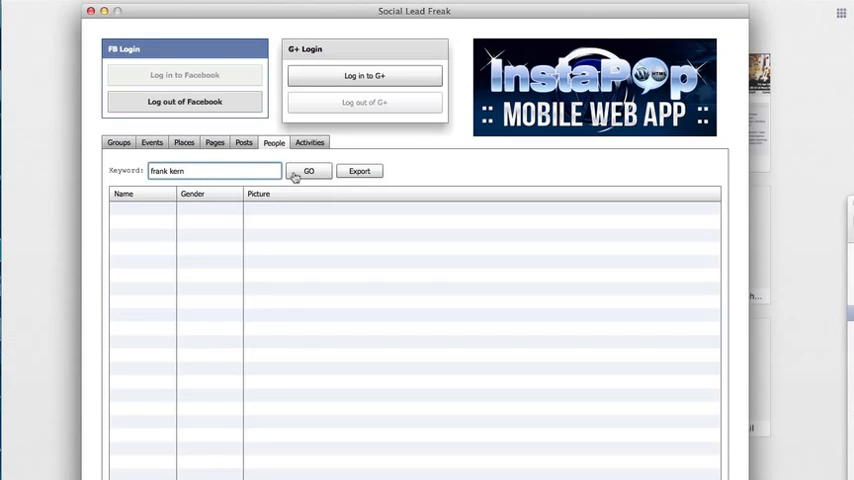
click(308, 170)
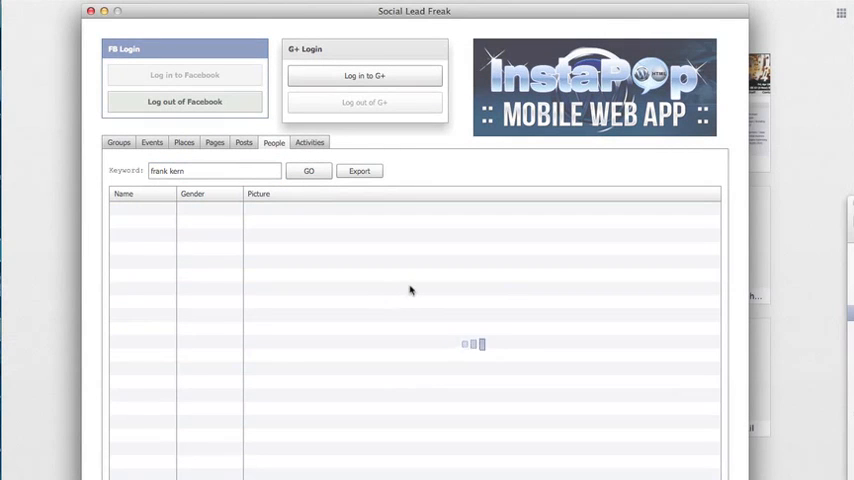
click(308, 170)
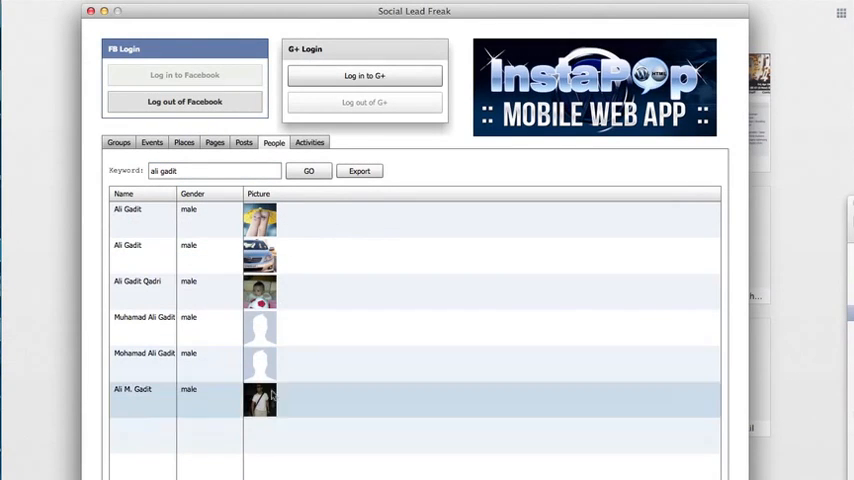
click(260, 400)
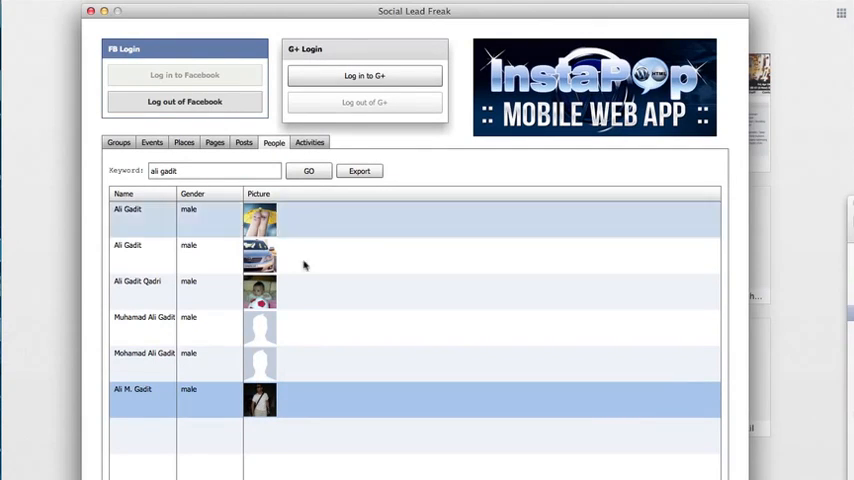
Replace the keyword with the numeric profile ID and search, returning one male profile
click(212, 170)
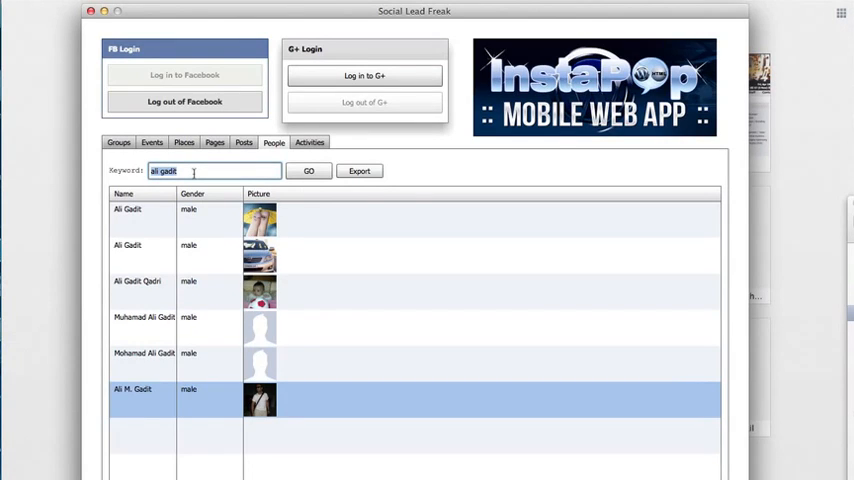
text(417757890)
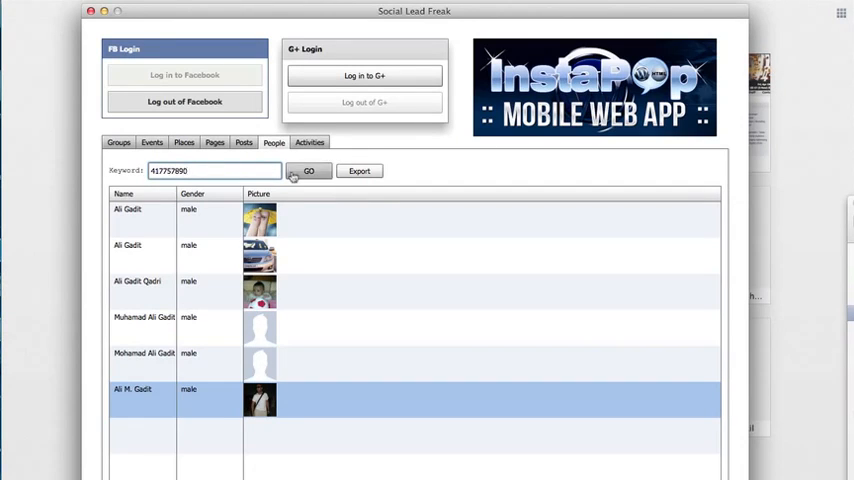
click(308, 170)
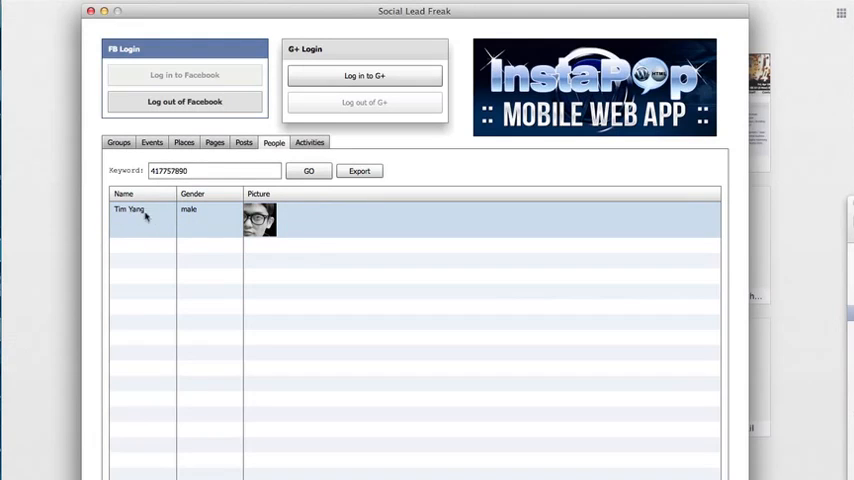
mouse_move(344, 220)
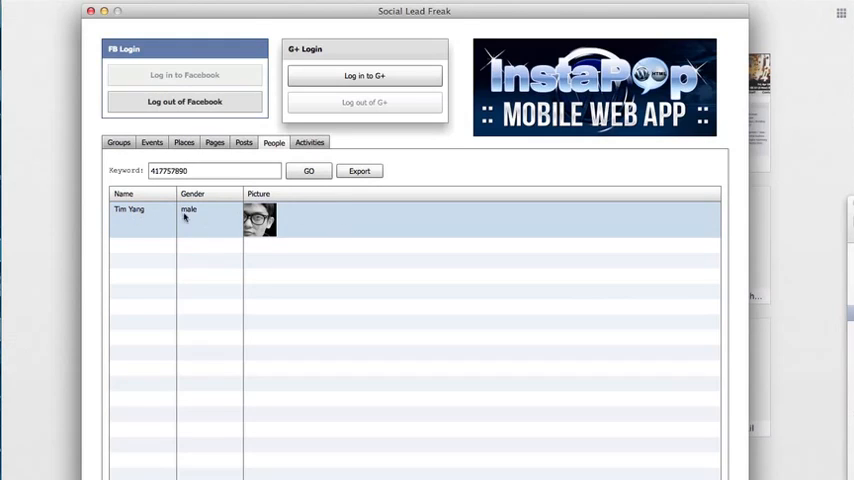
click(216, 170)
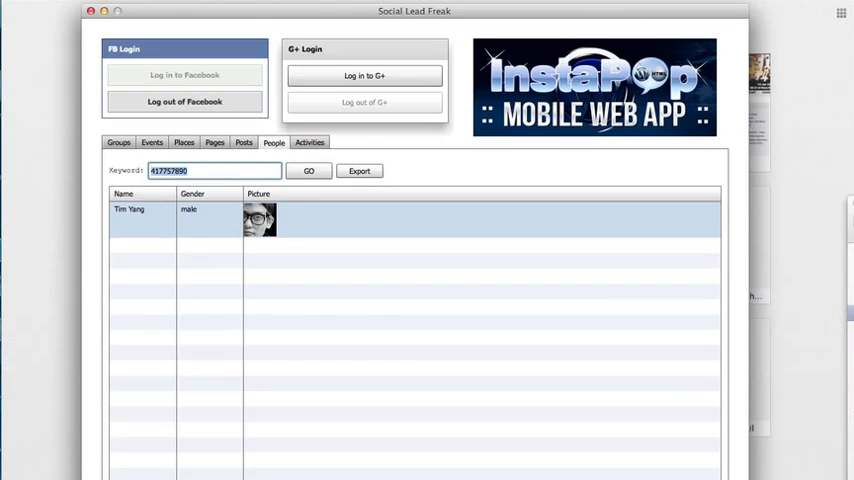
click(200, 170)
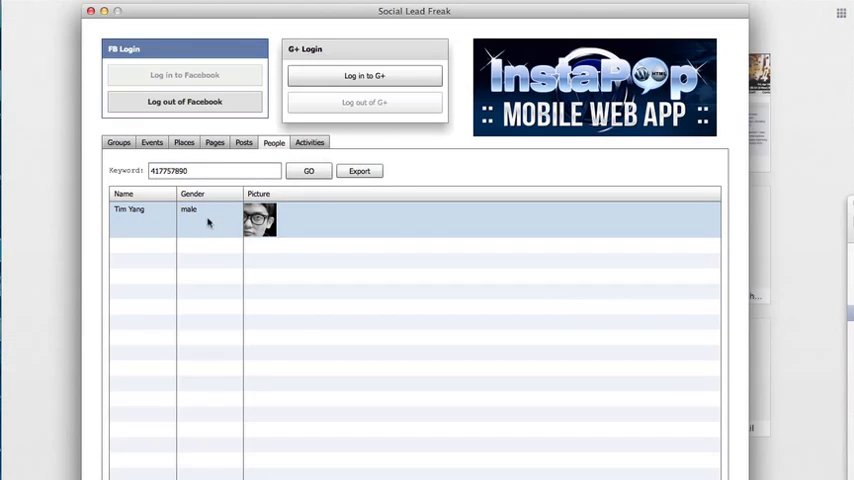
mouse_move(260, 218)
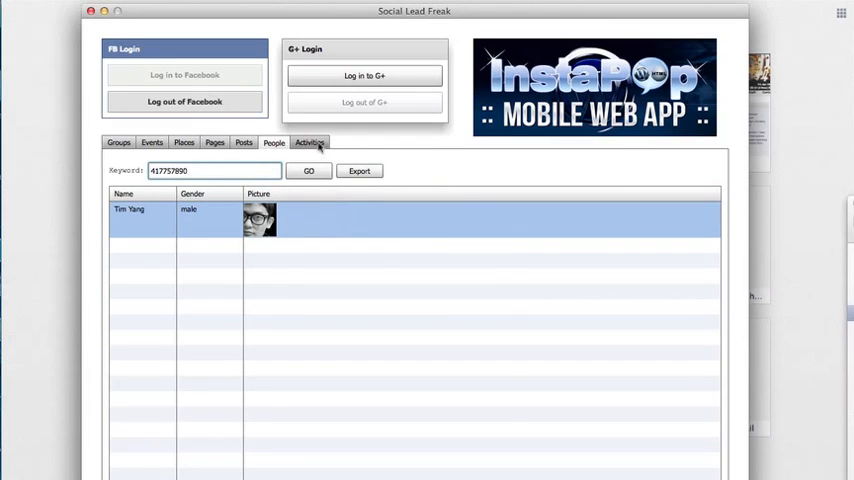
Switch to Activities search and sign in to Google+ with the account email and password
click(308, 142)
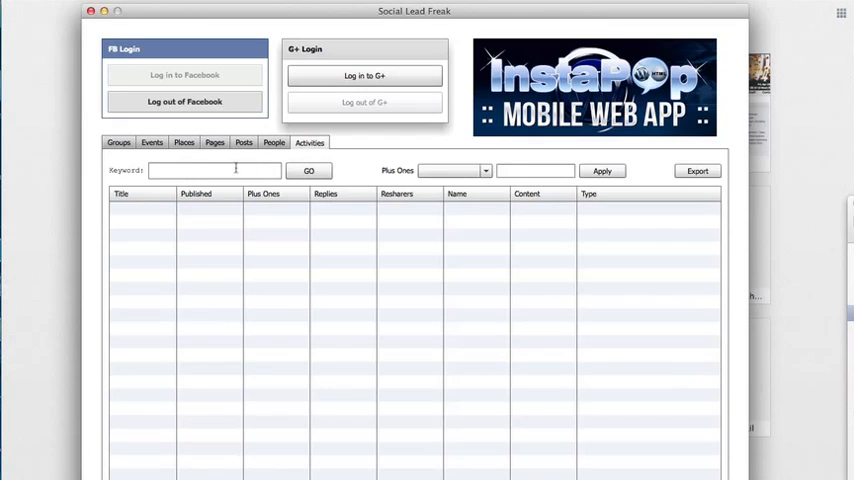
click(216, 170)
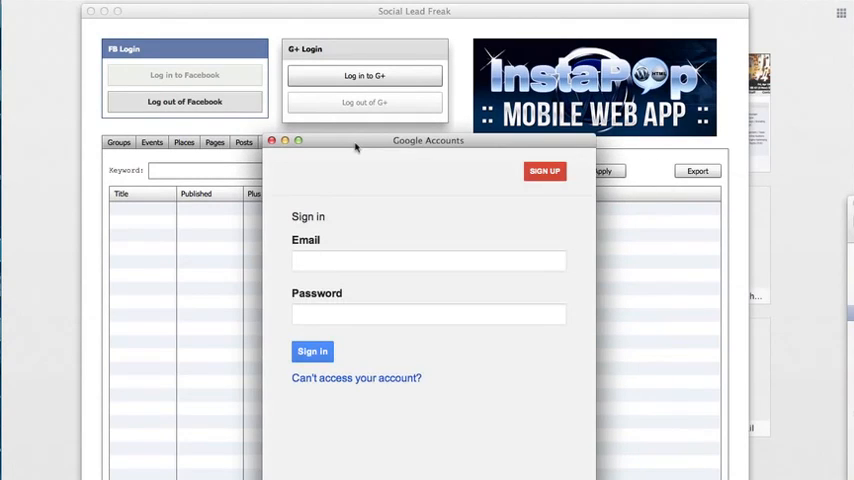
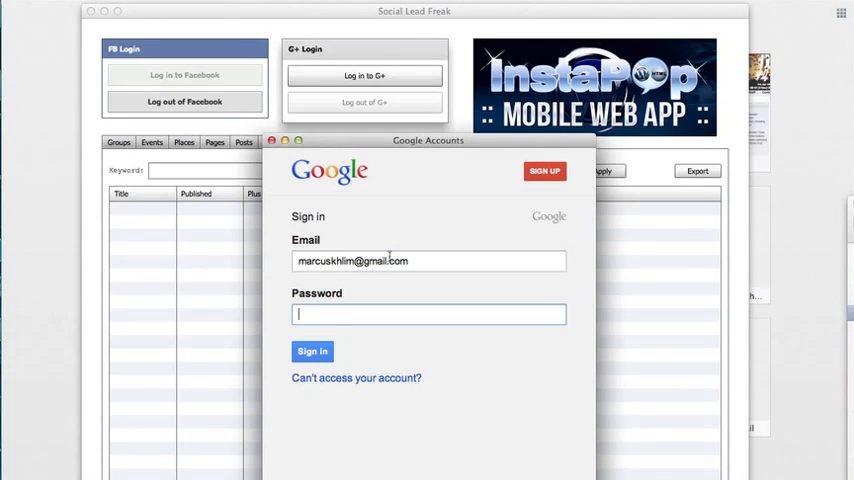
text(password)
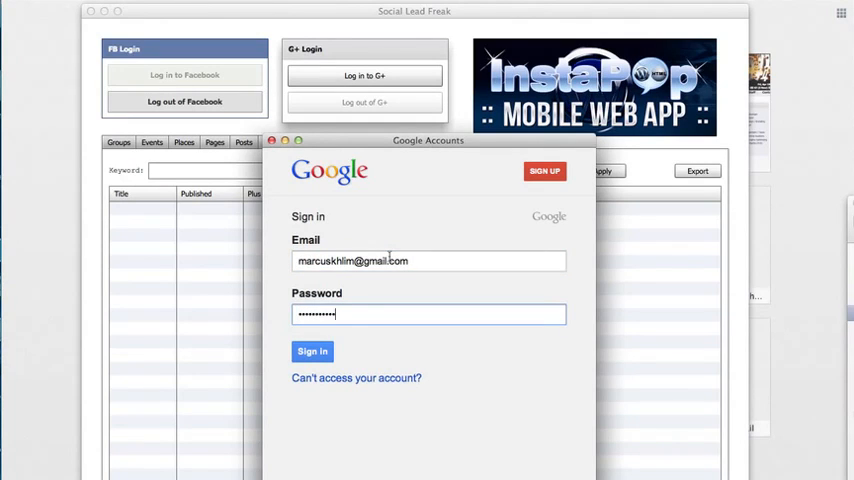
click(312, 352)
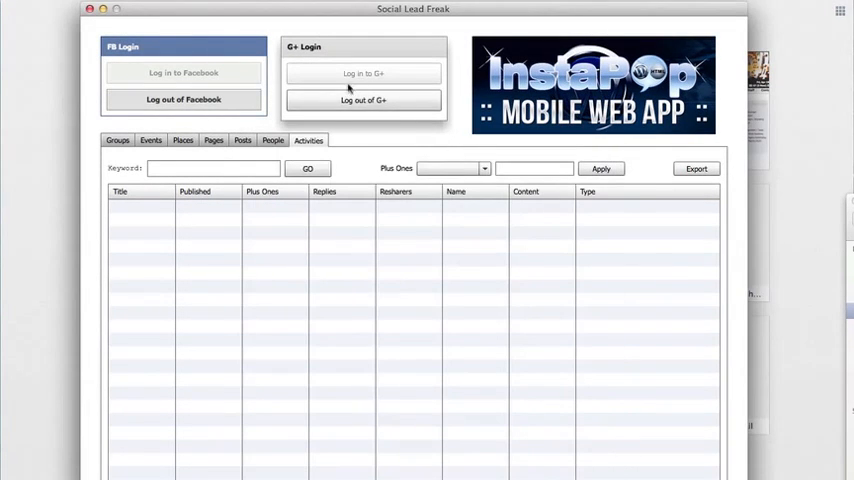
Search Google+ activities for 'internet marketing'
click(216, 168)
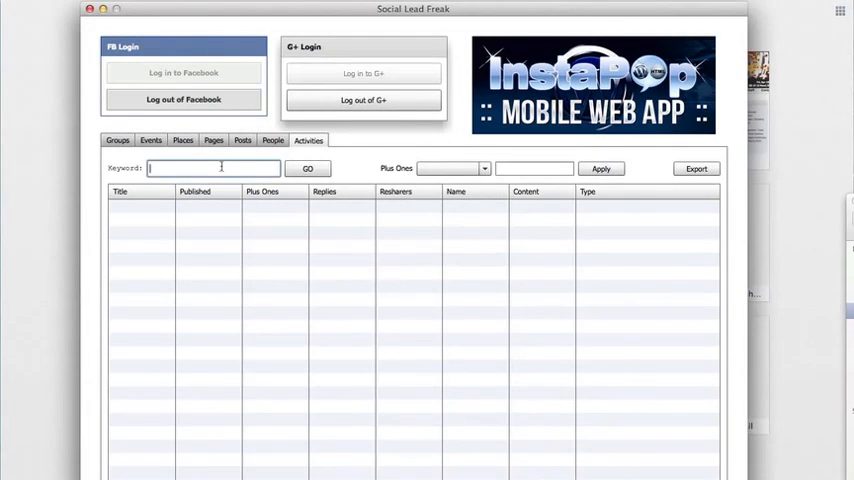
text(internet marketing)
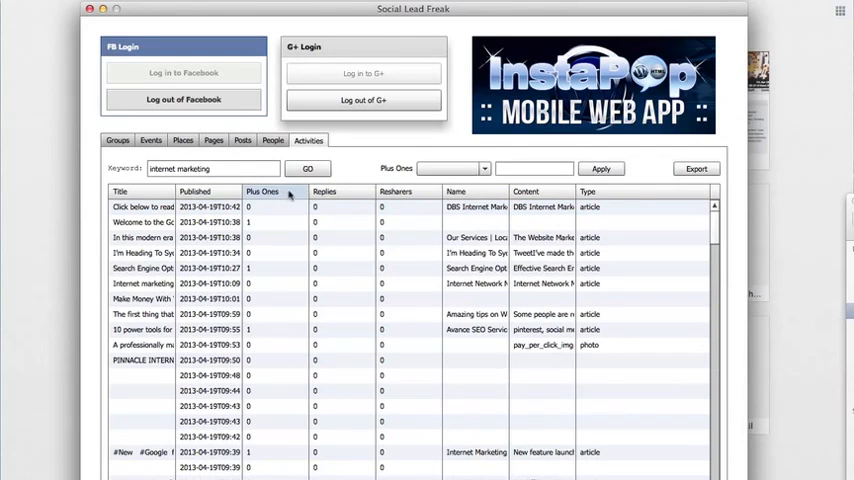
Sort activities by plus ones, replies, then reshares so the most reshared posts come first
click(262, 192)
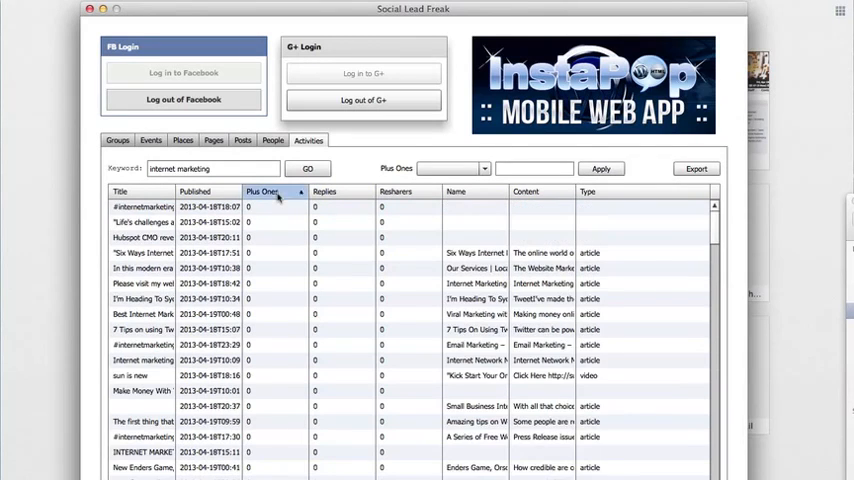
click(264, 192)
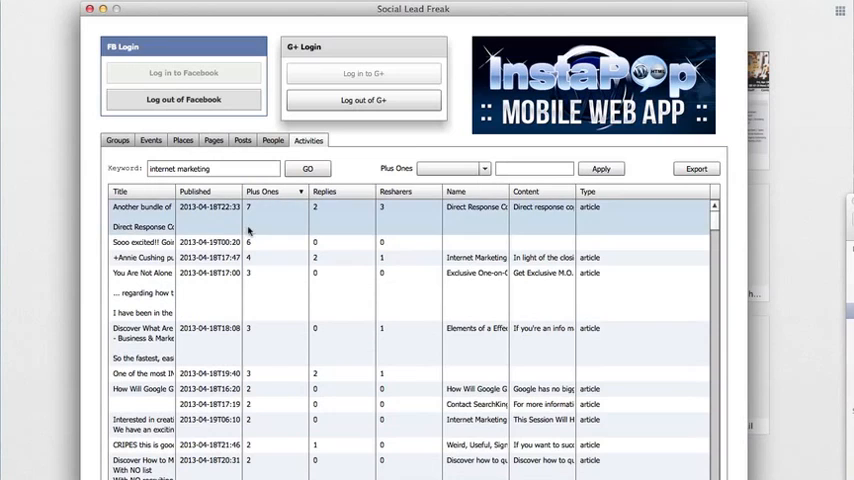
click(324, 192)
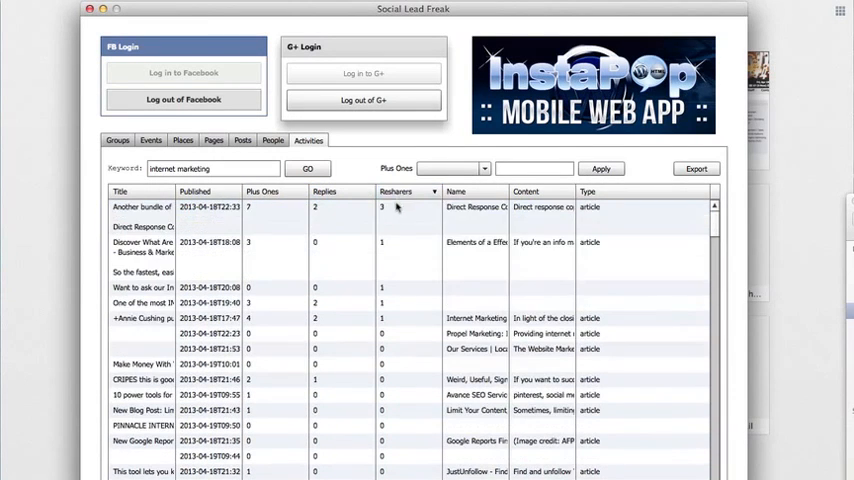
click(160, 212)
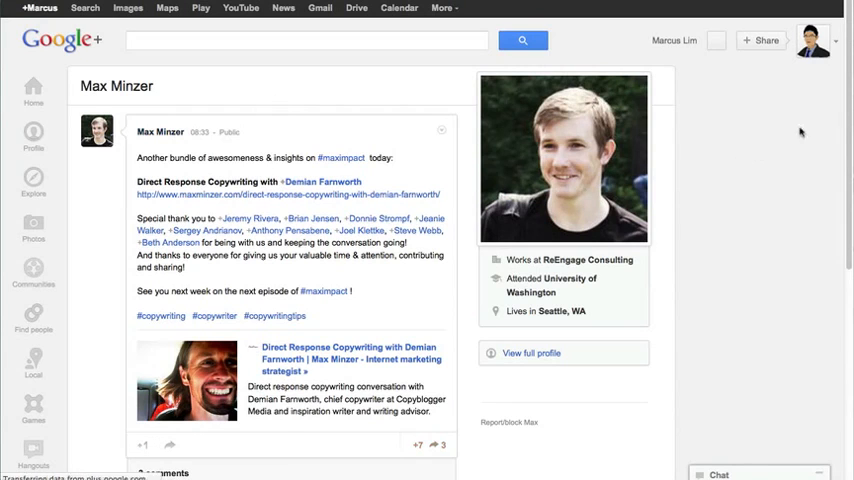
scroll(down, 3)
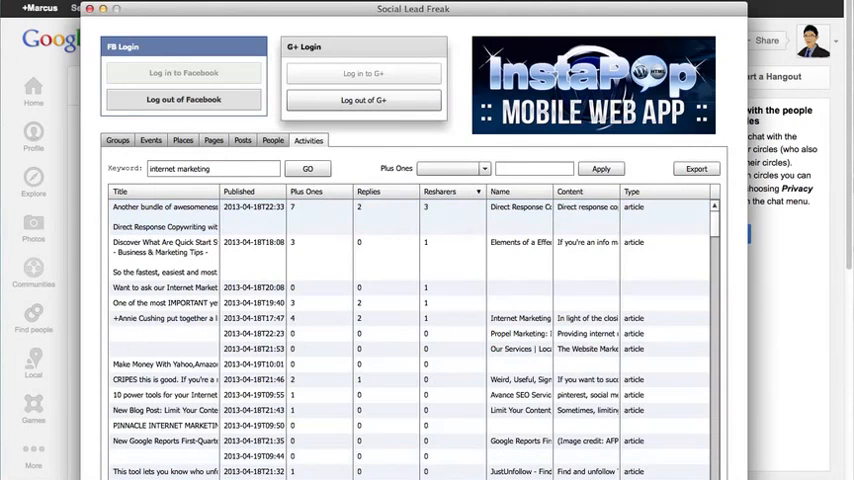
Select the top reshared activity and another one further down the list
click(388, 216)
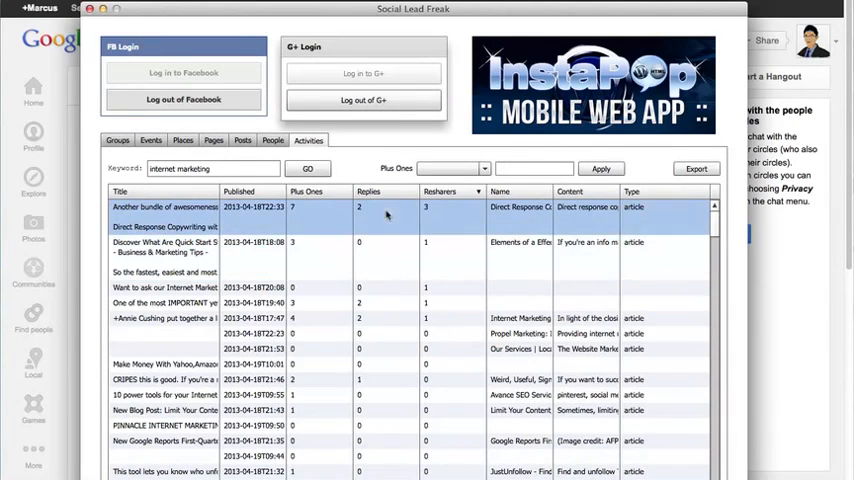
mouse_move(406, 250)
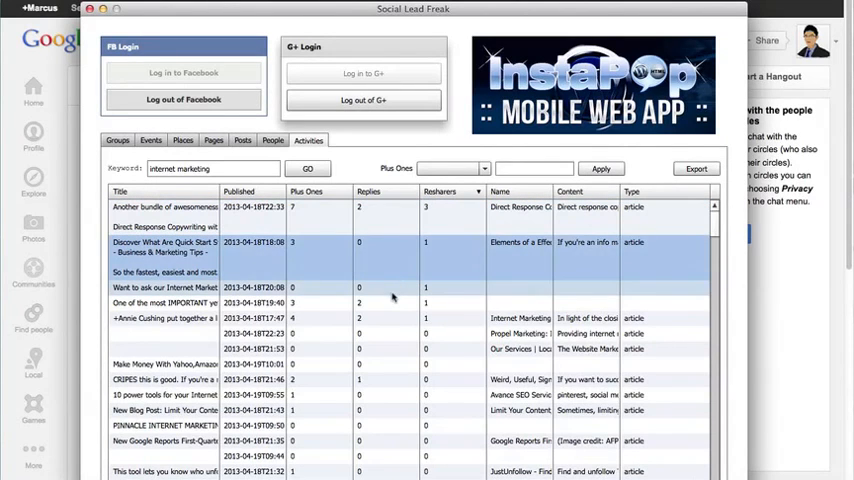
click(164, 212)
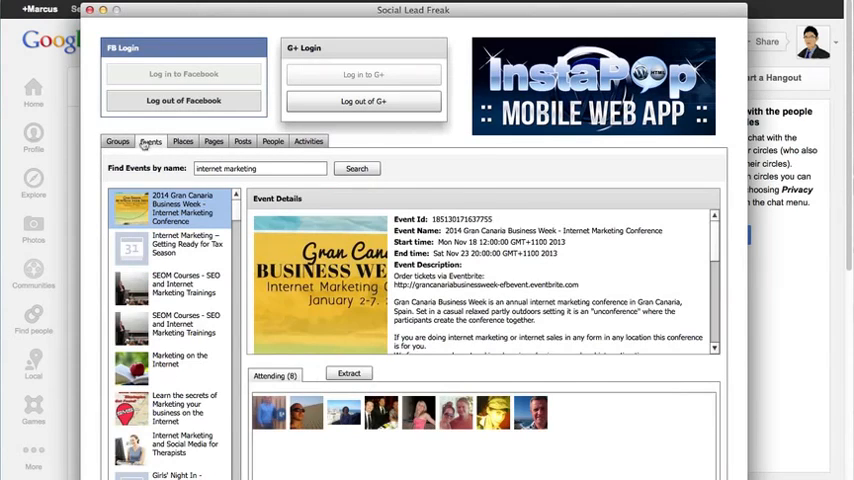
Revisit the Groups and Pages results, then show the Posts results for 'internet marketing'
click(118, 140)
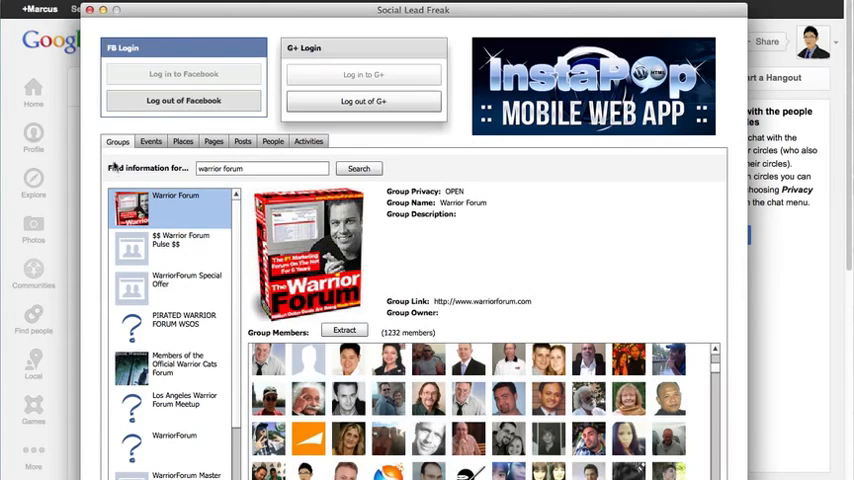
click(150, 140)
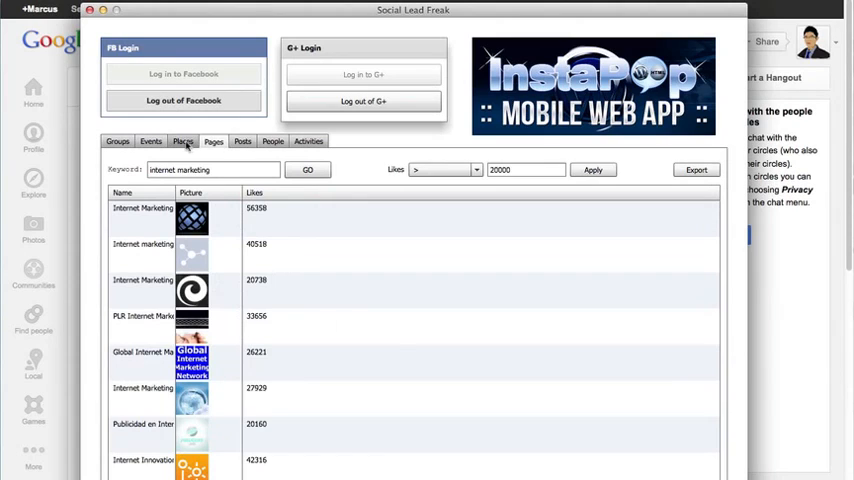
click(242, 140)
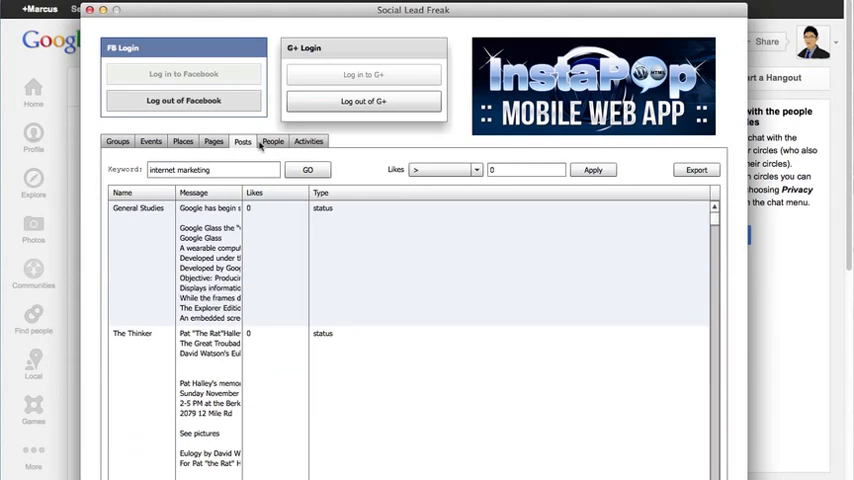